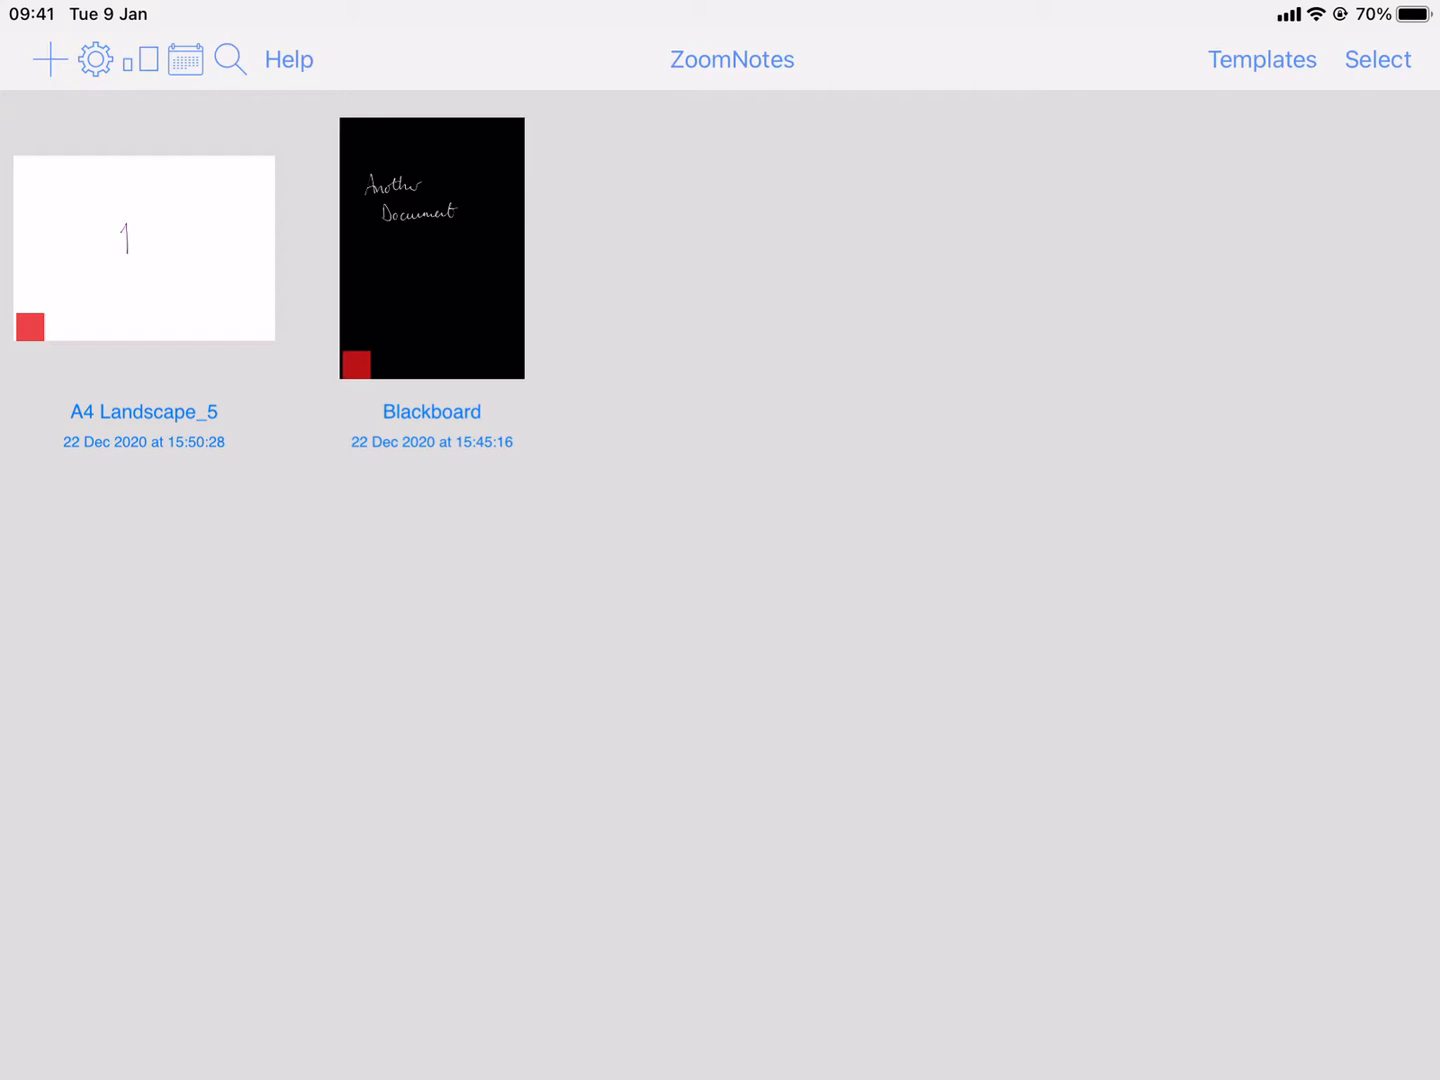
Open the A4 Landscape_5 document from the ZoomNotes library
double_click(143, 248)
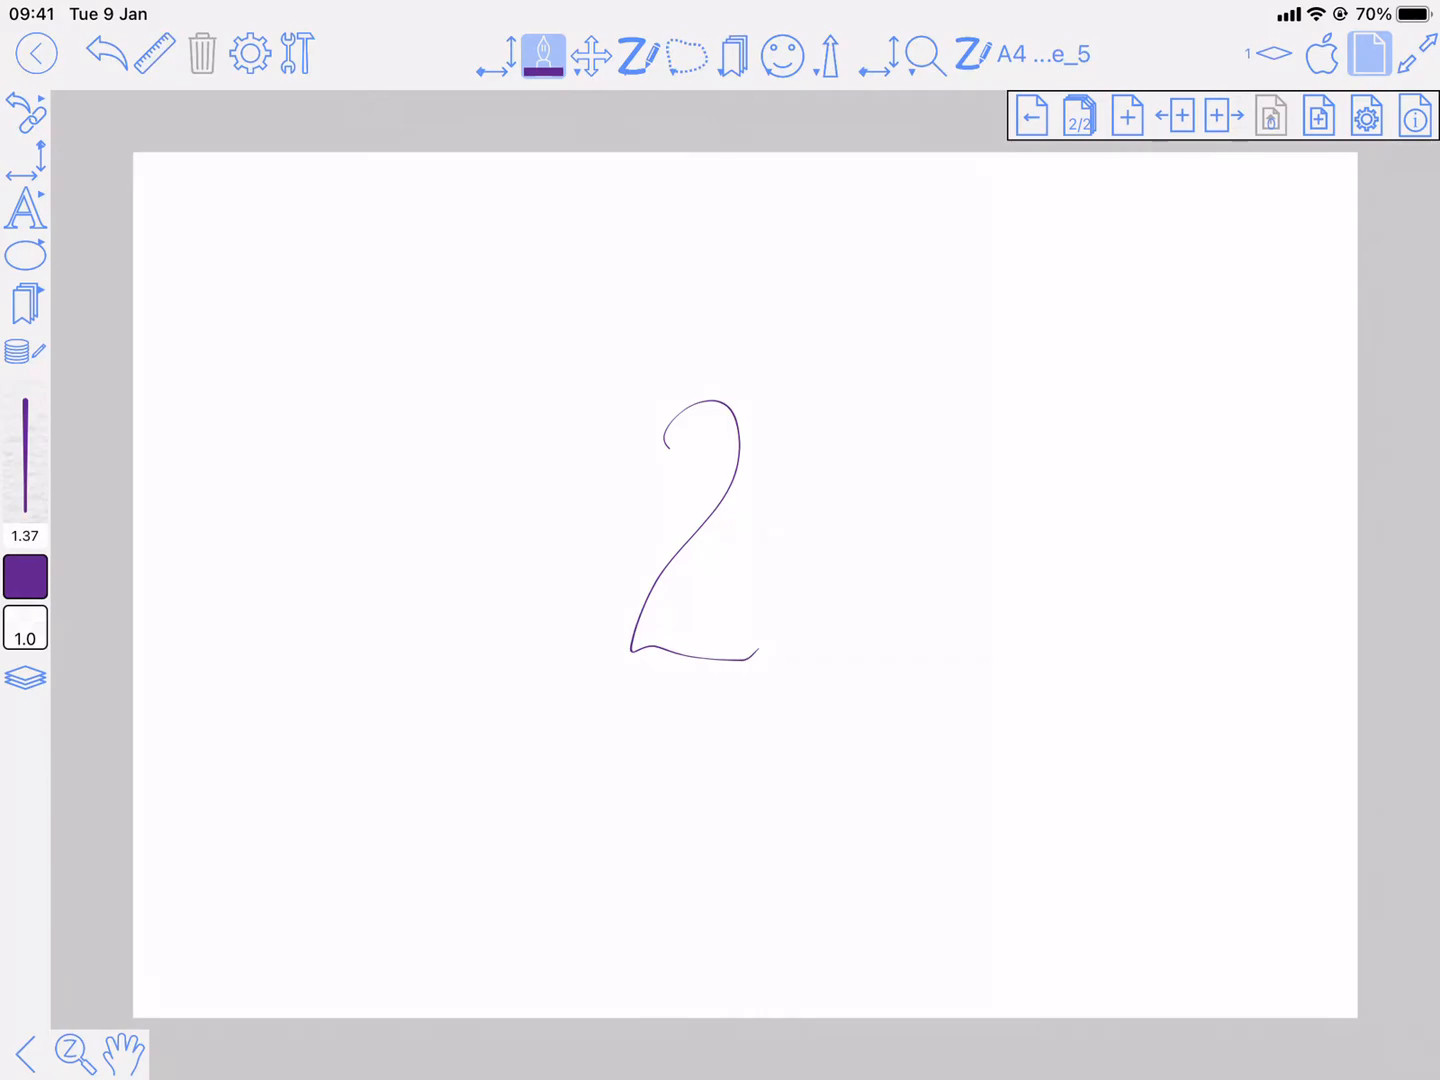
On page 1, add a Direct link to page 2 displayed as an image preview
click(1031, 115)
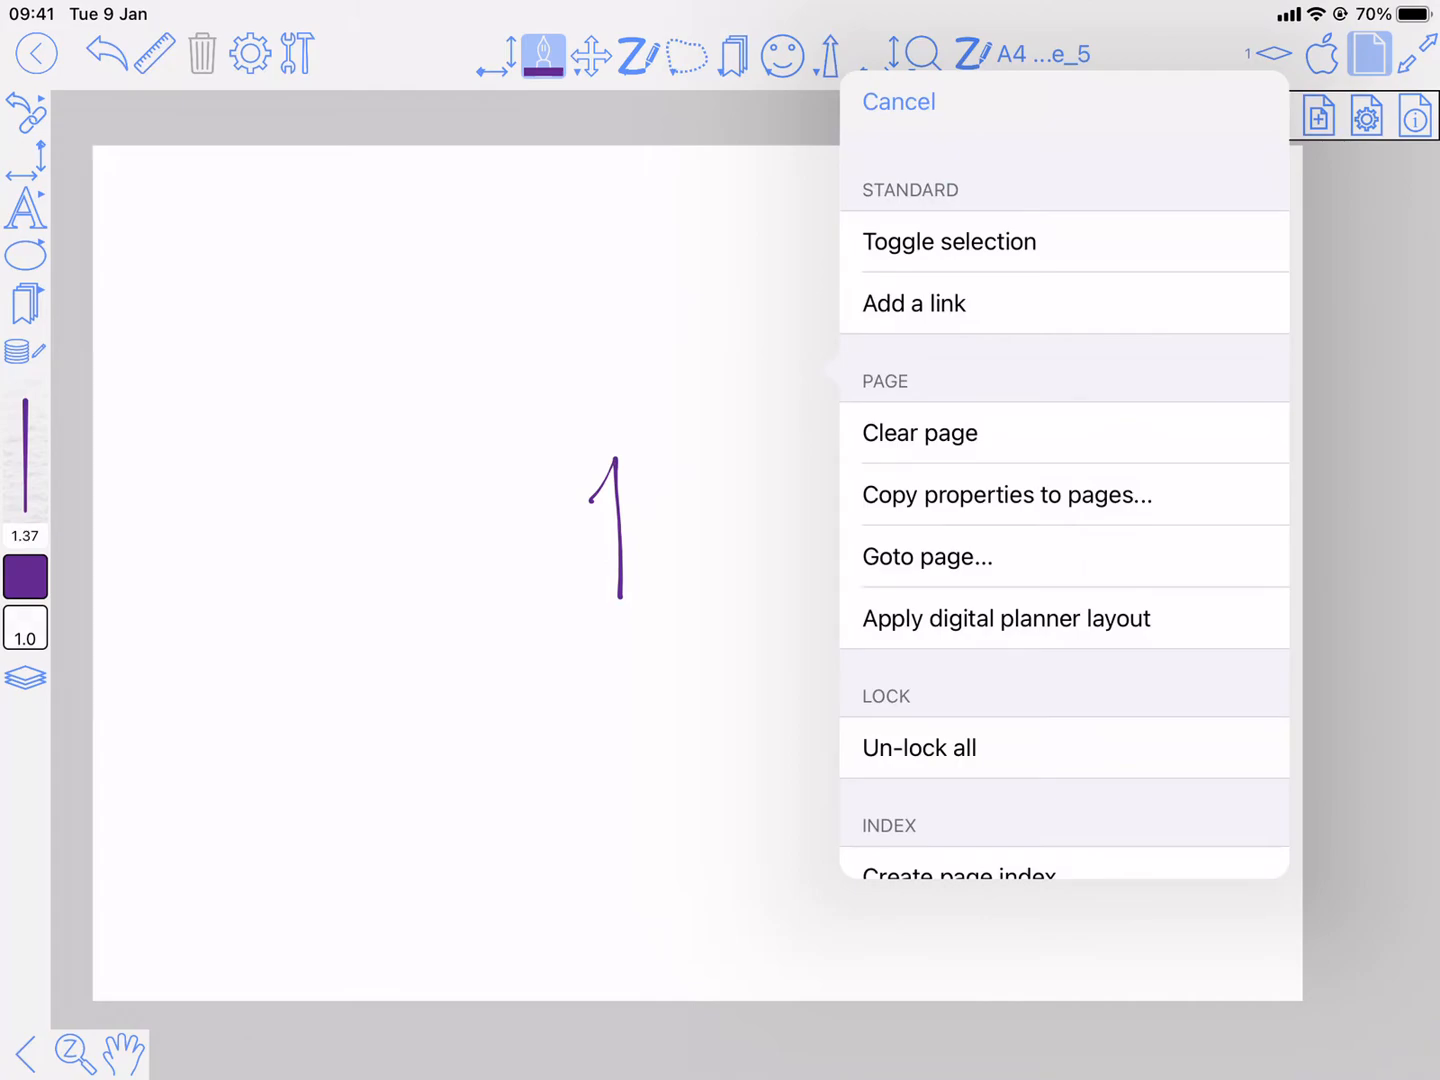
click(914, 303)
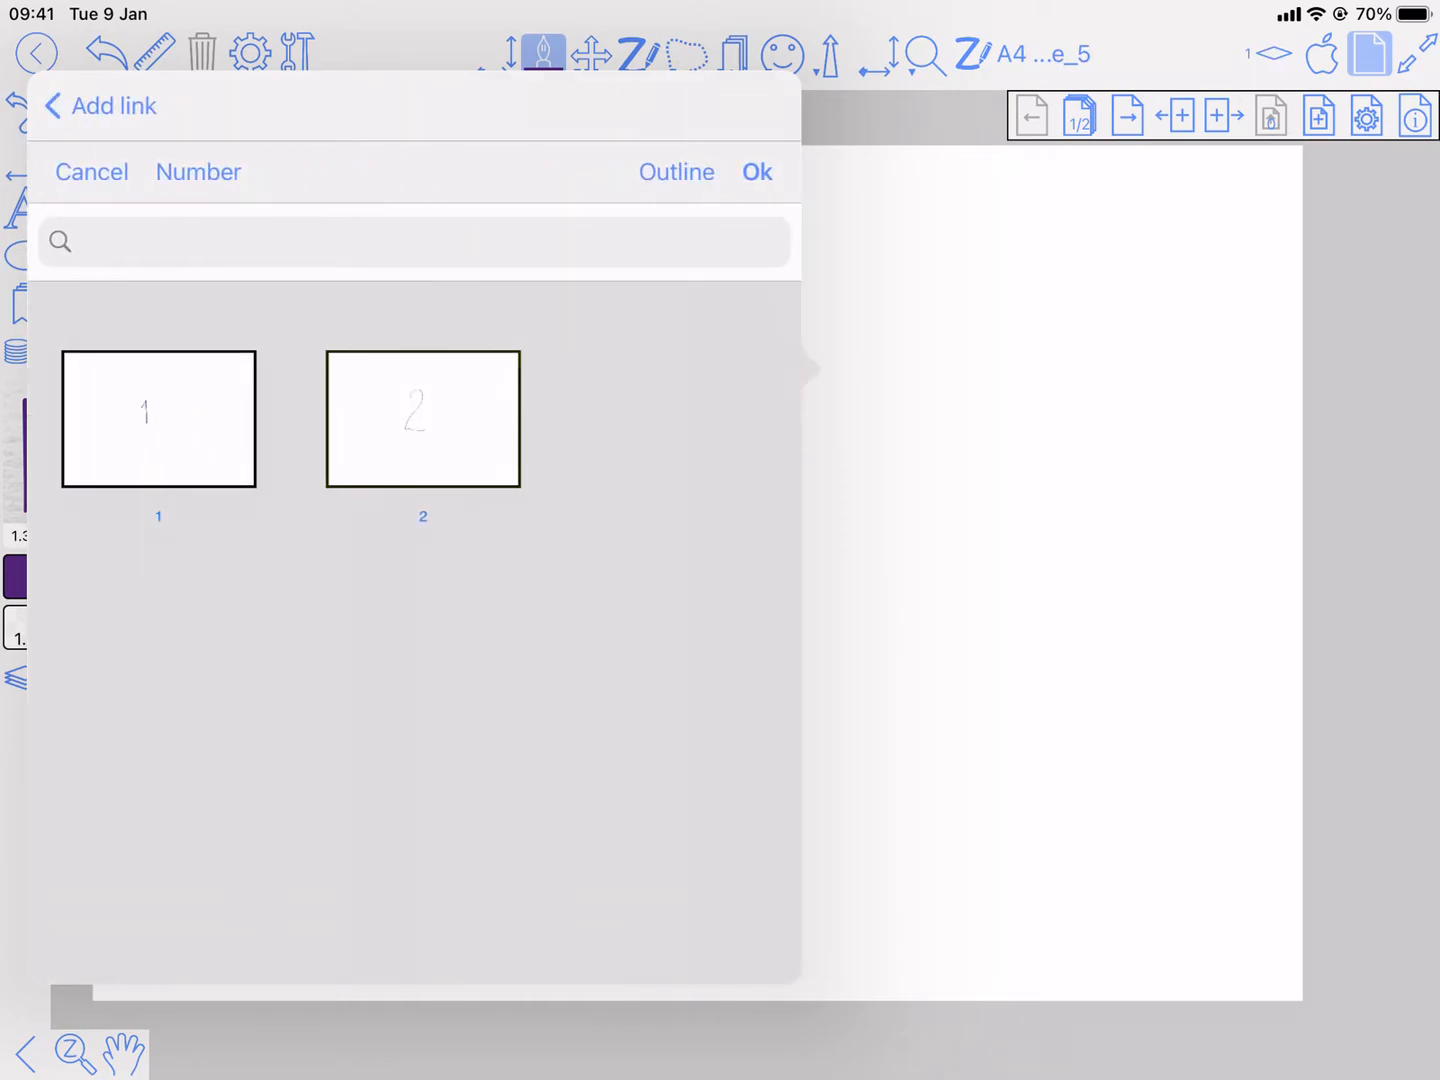
click(422, 418)
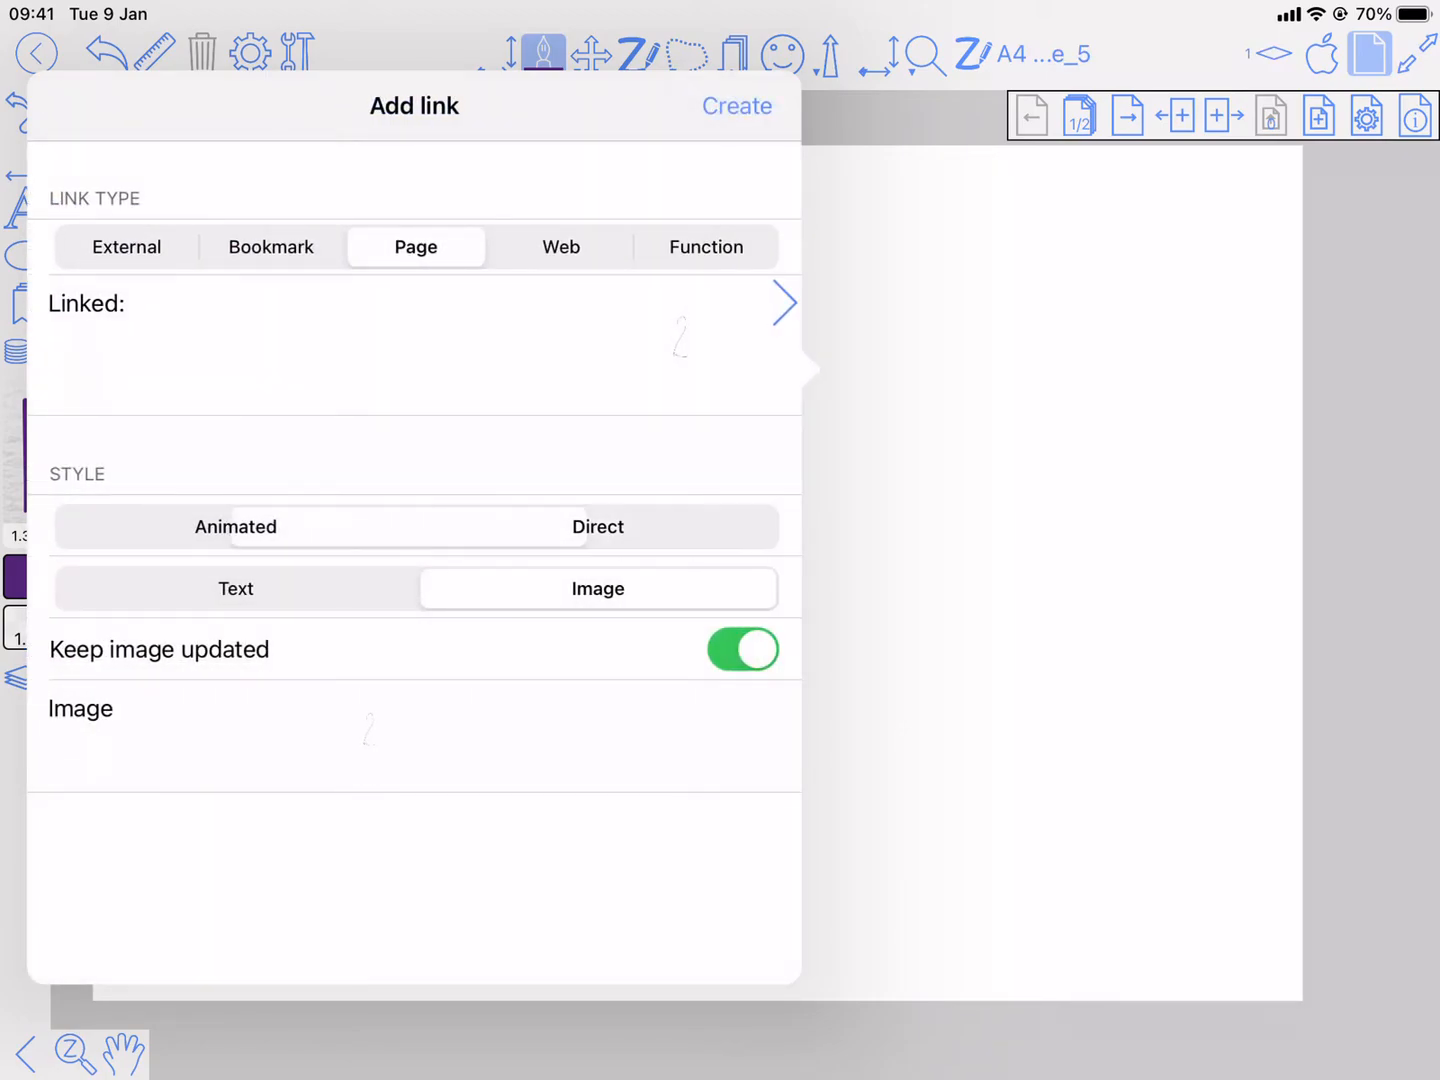
click(597, 527)
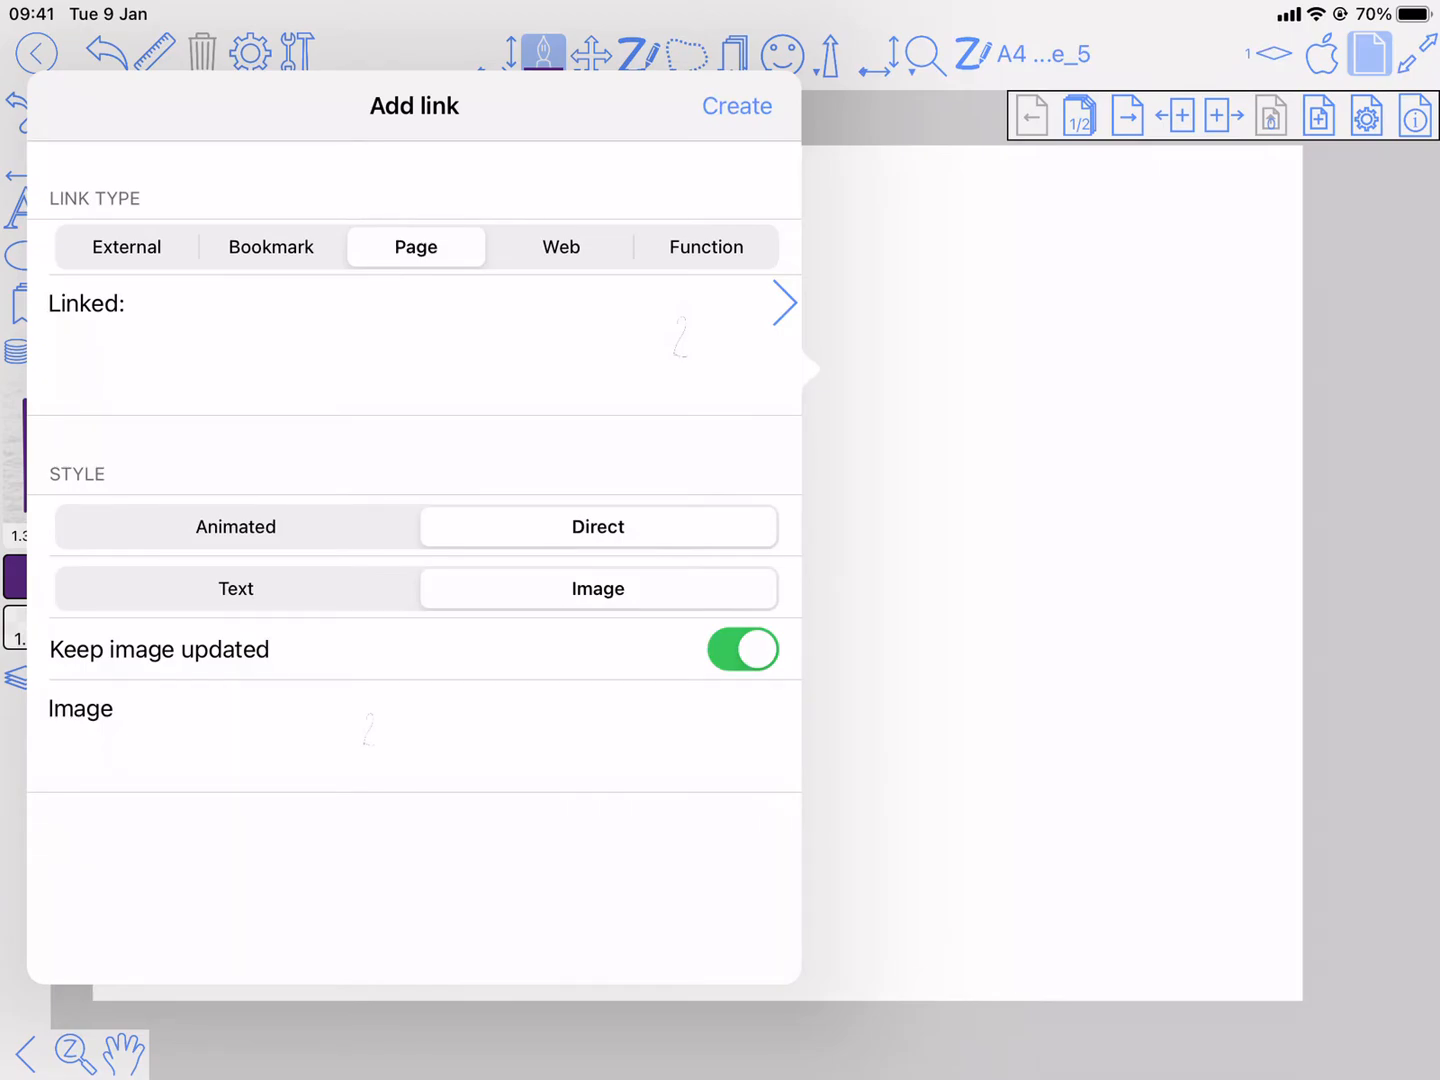
click(235, 588)
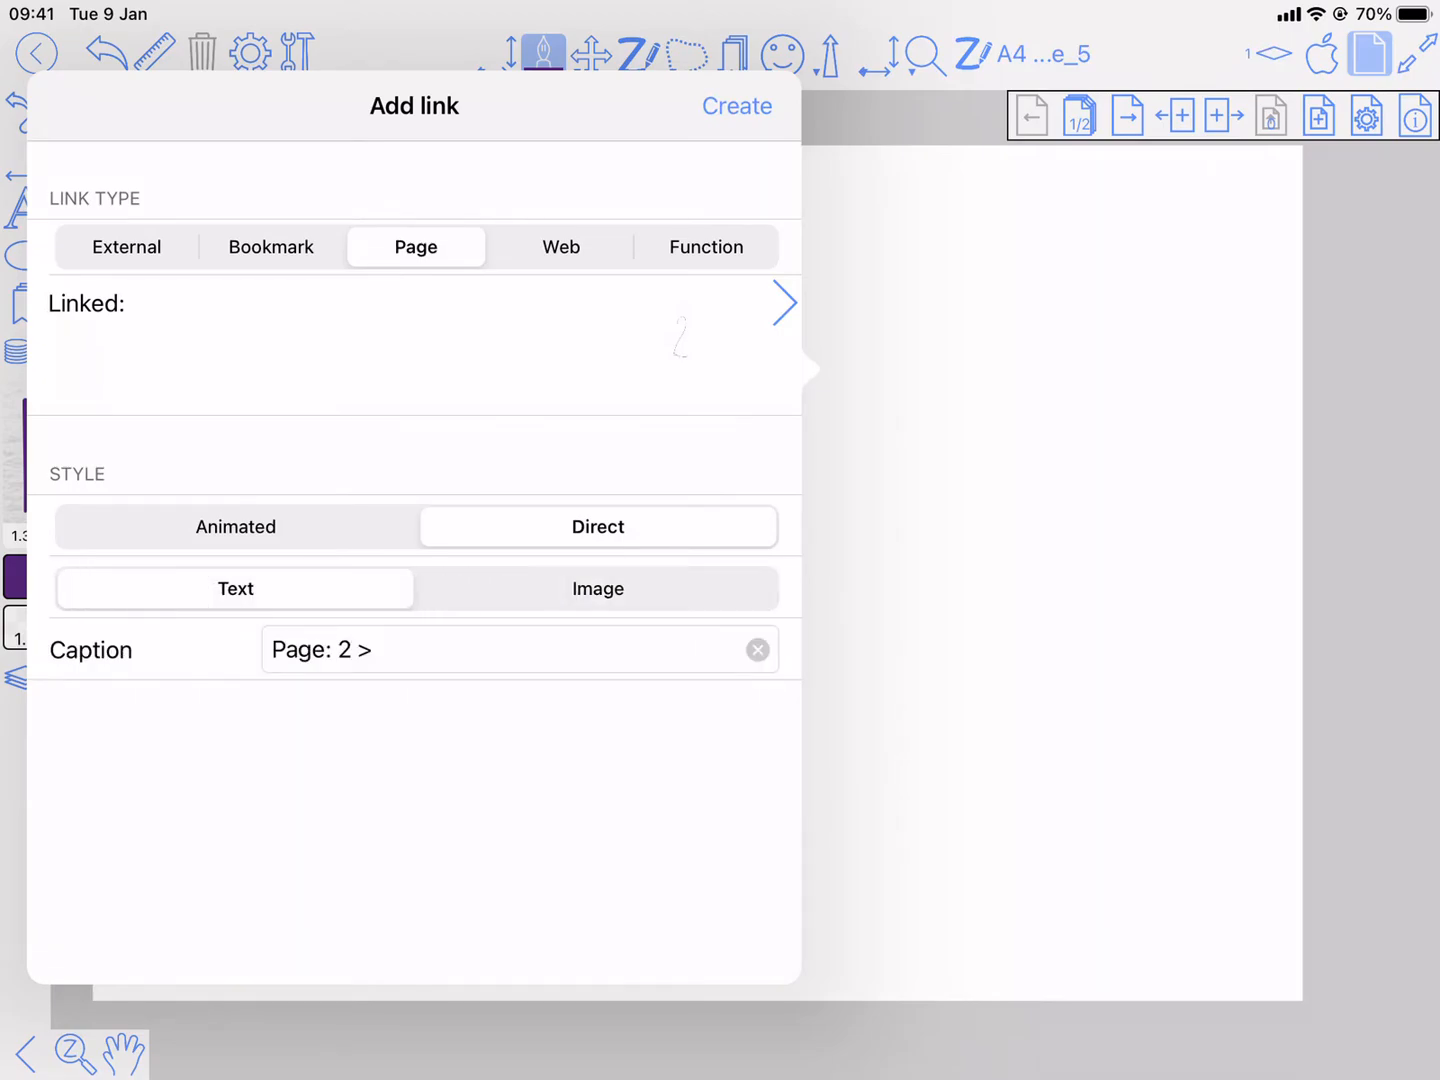
click(597, 588)
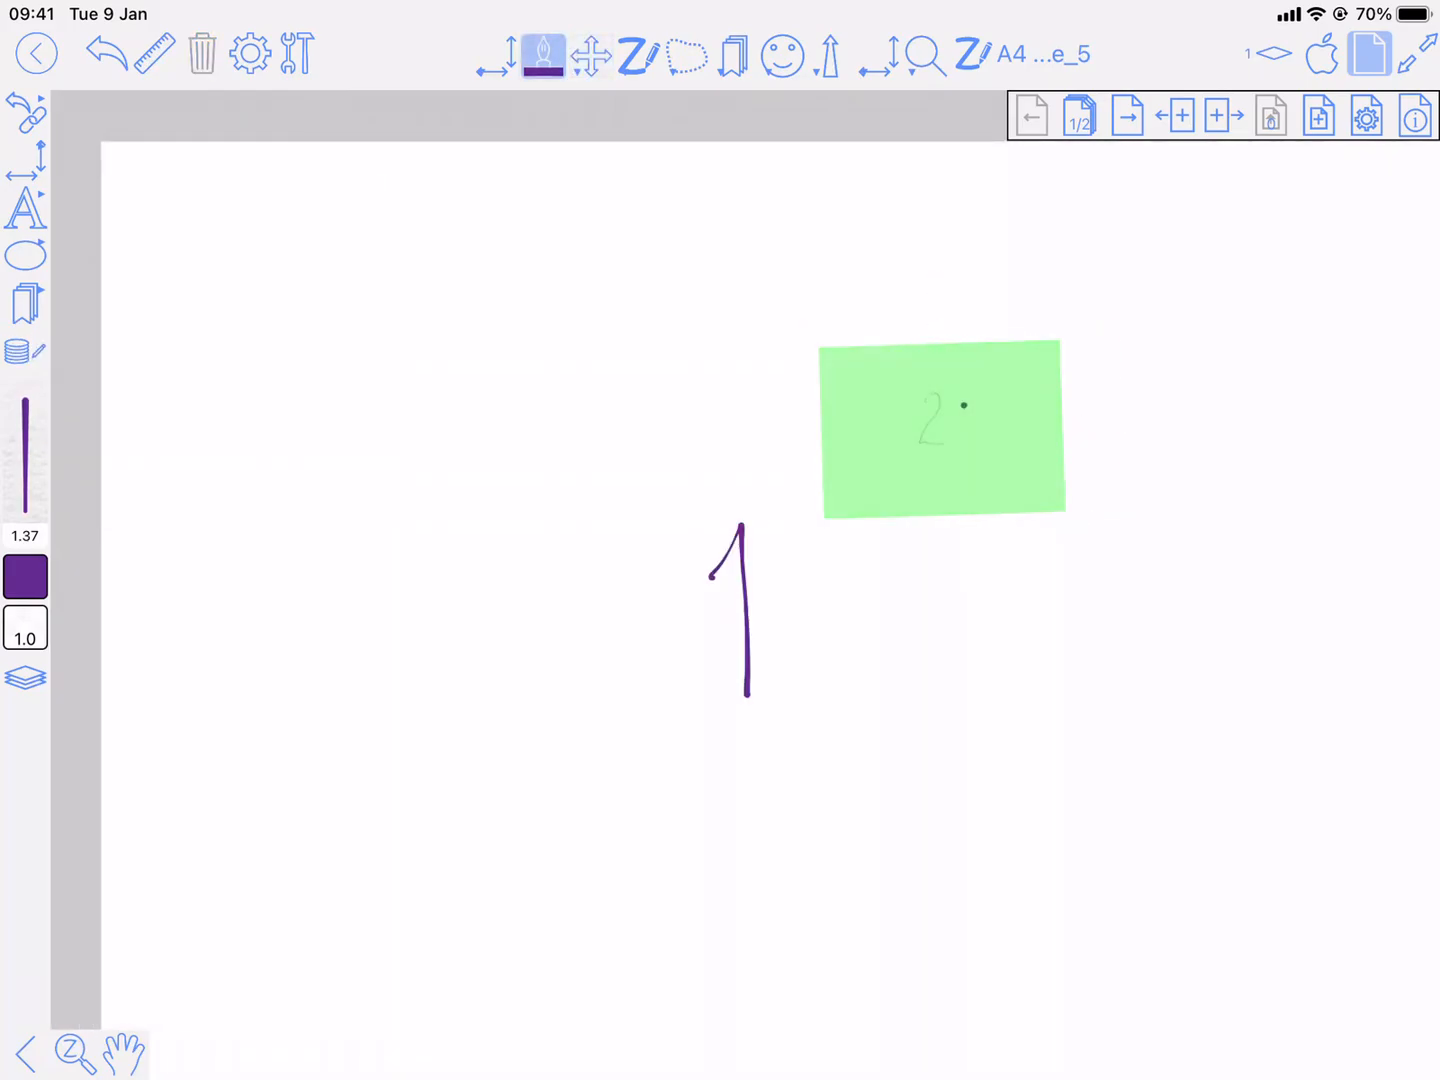
Follow the image link to page 2 and handwrite 'changed' beside the 2
click(1127, 116)
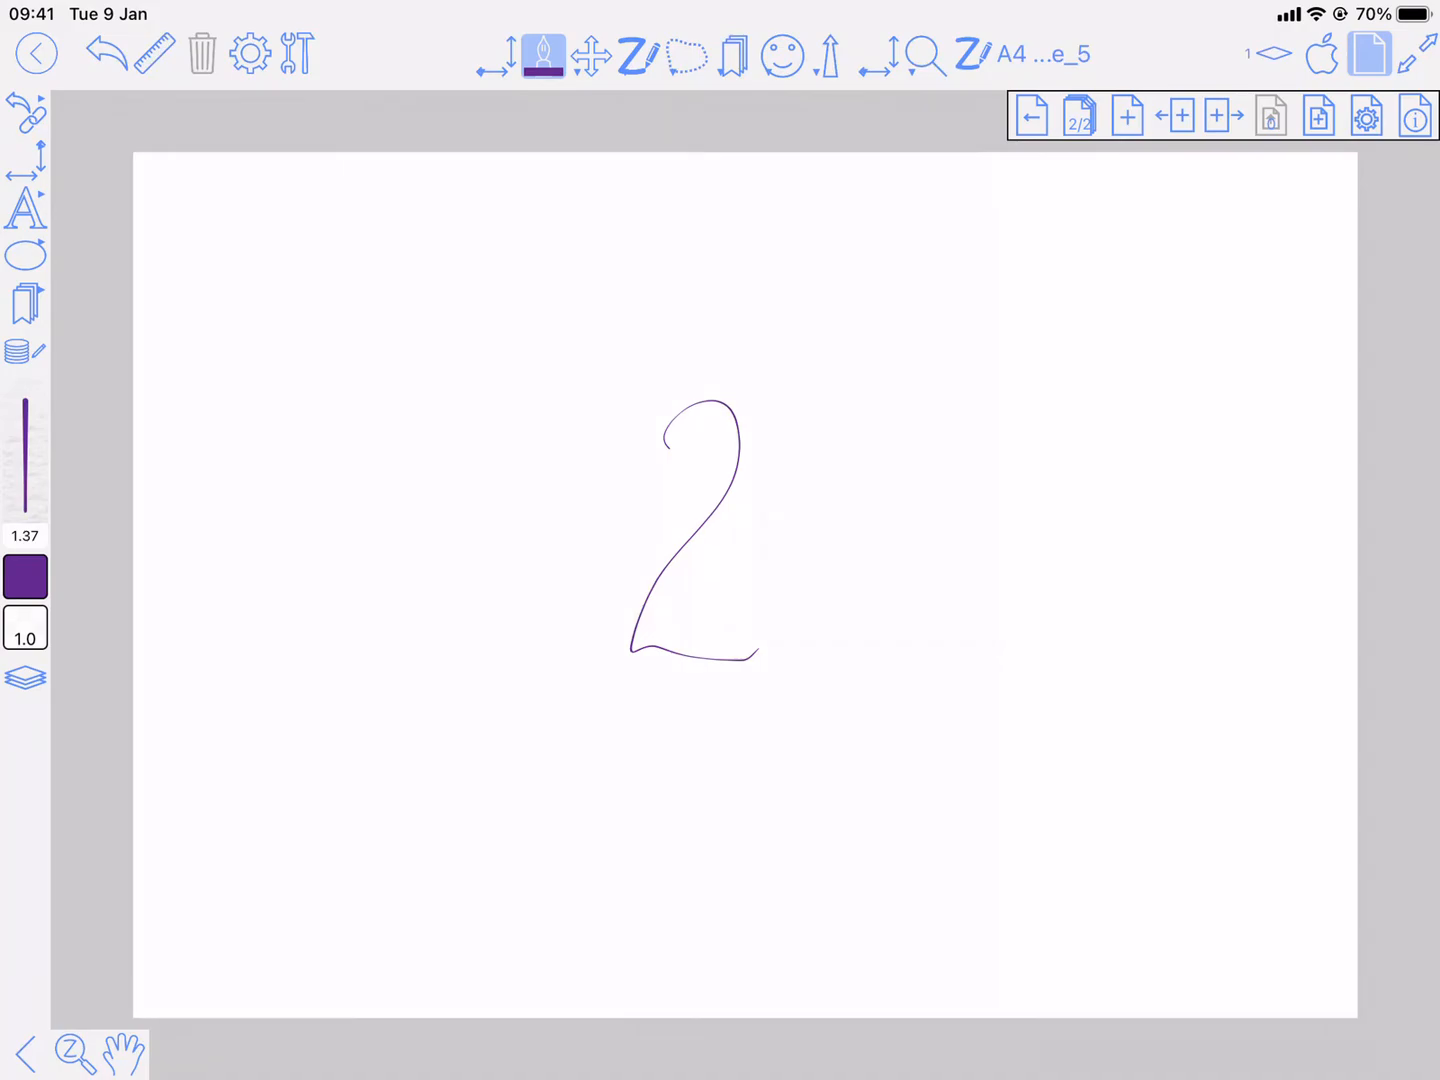
drag(870, 515, 855, 560)
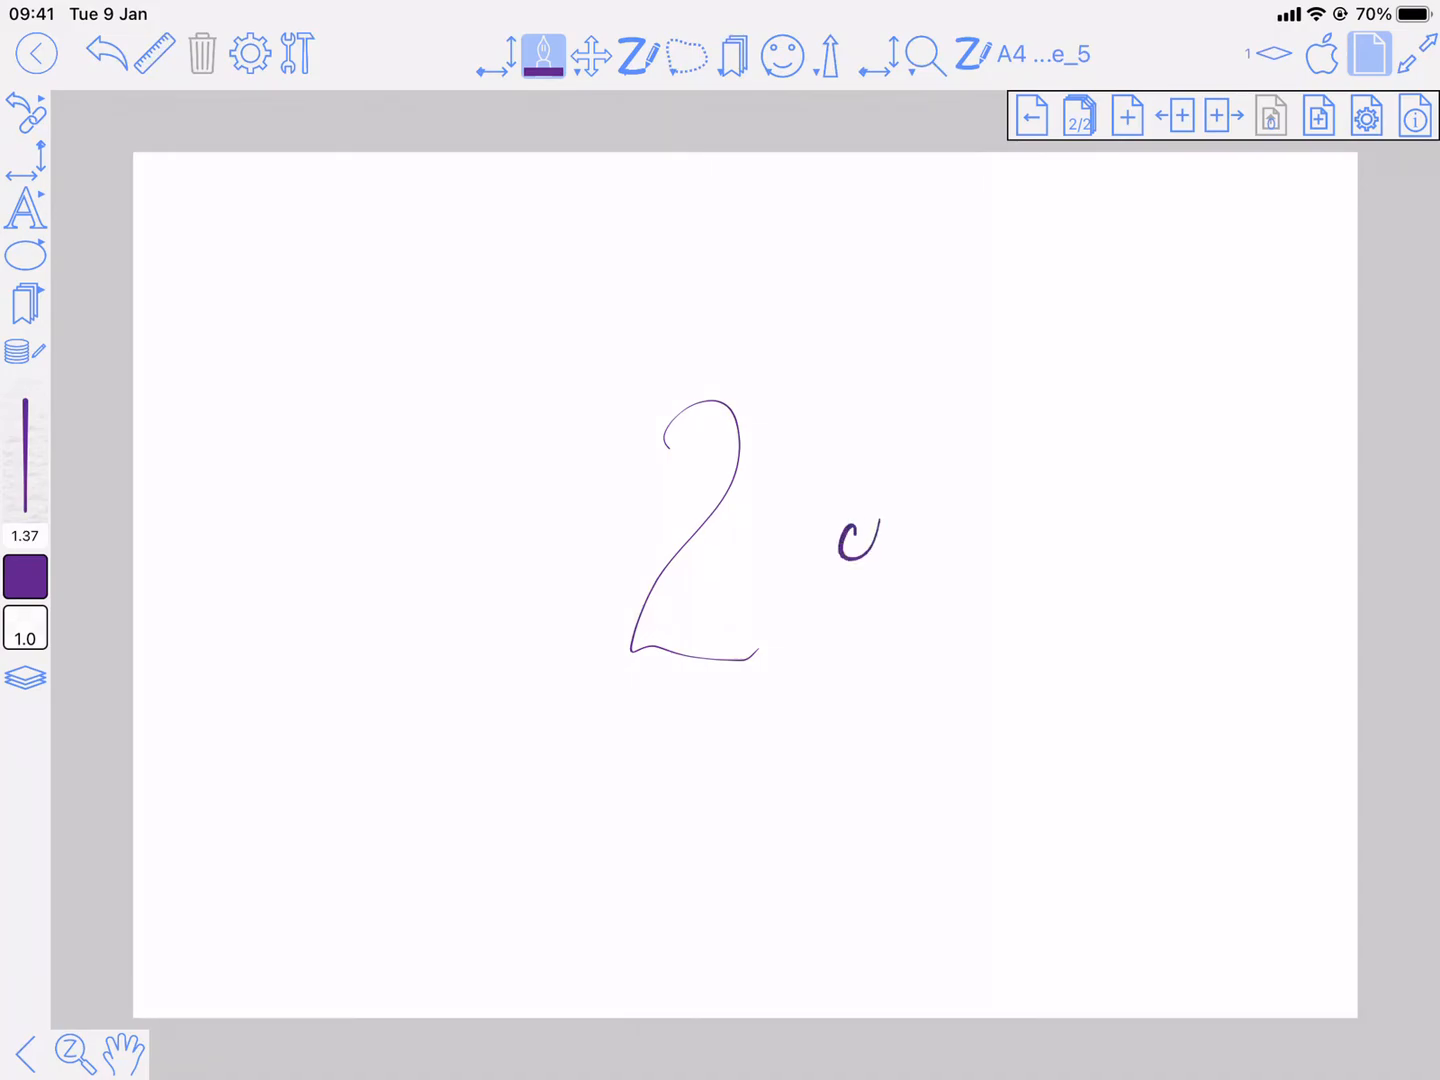
drag(840, 545, 1025, 565)
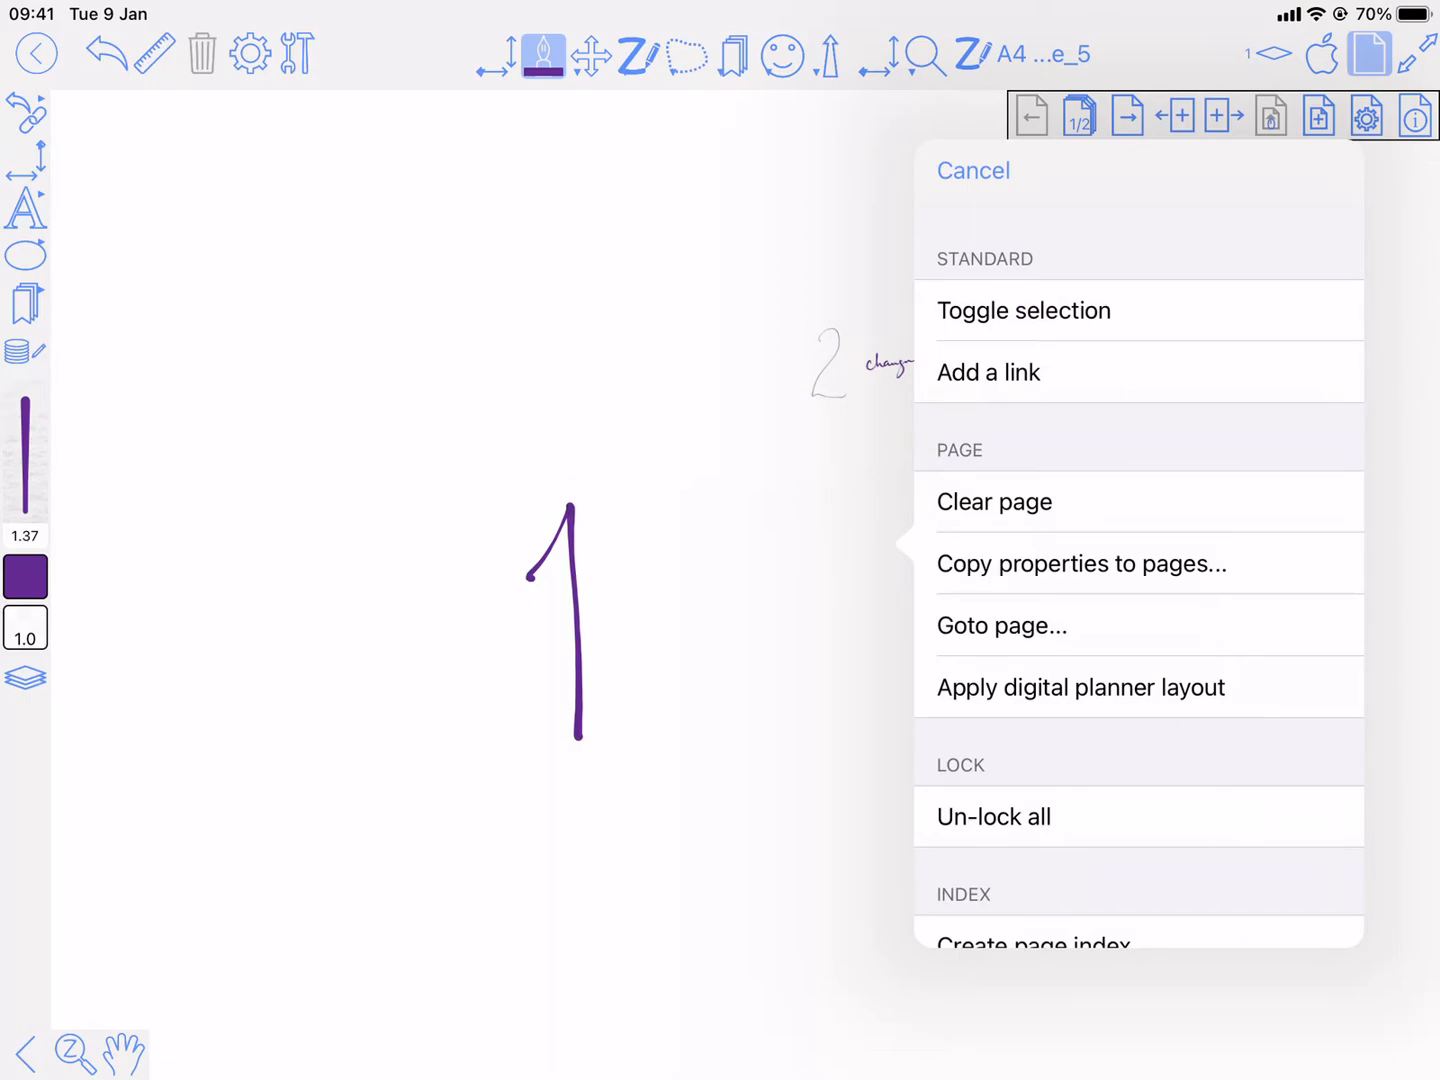
Add a page 1 link targeting the Blackboard document's first page
click(989, 372)
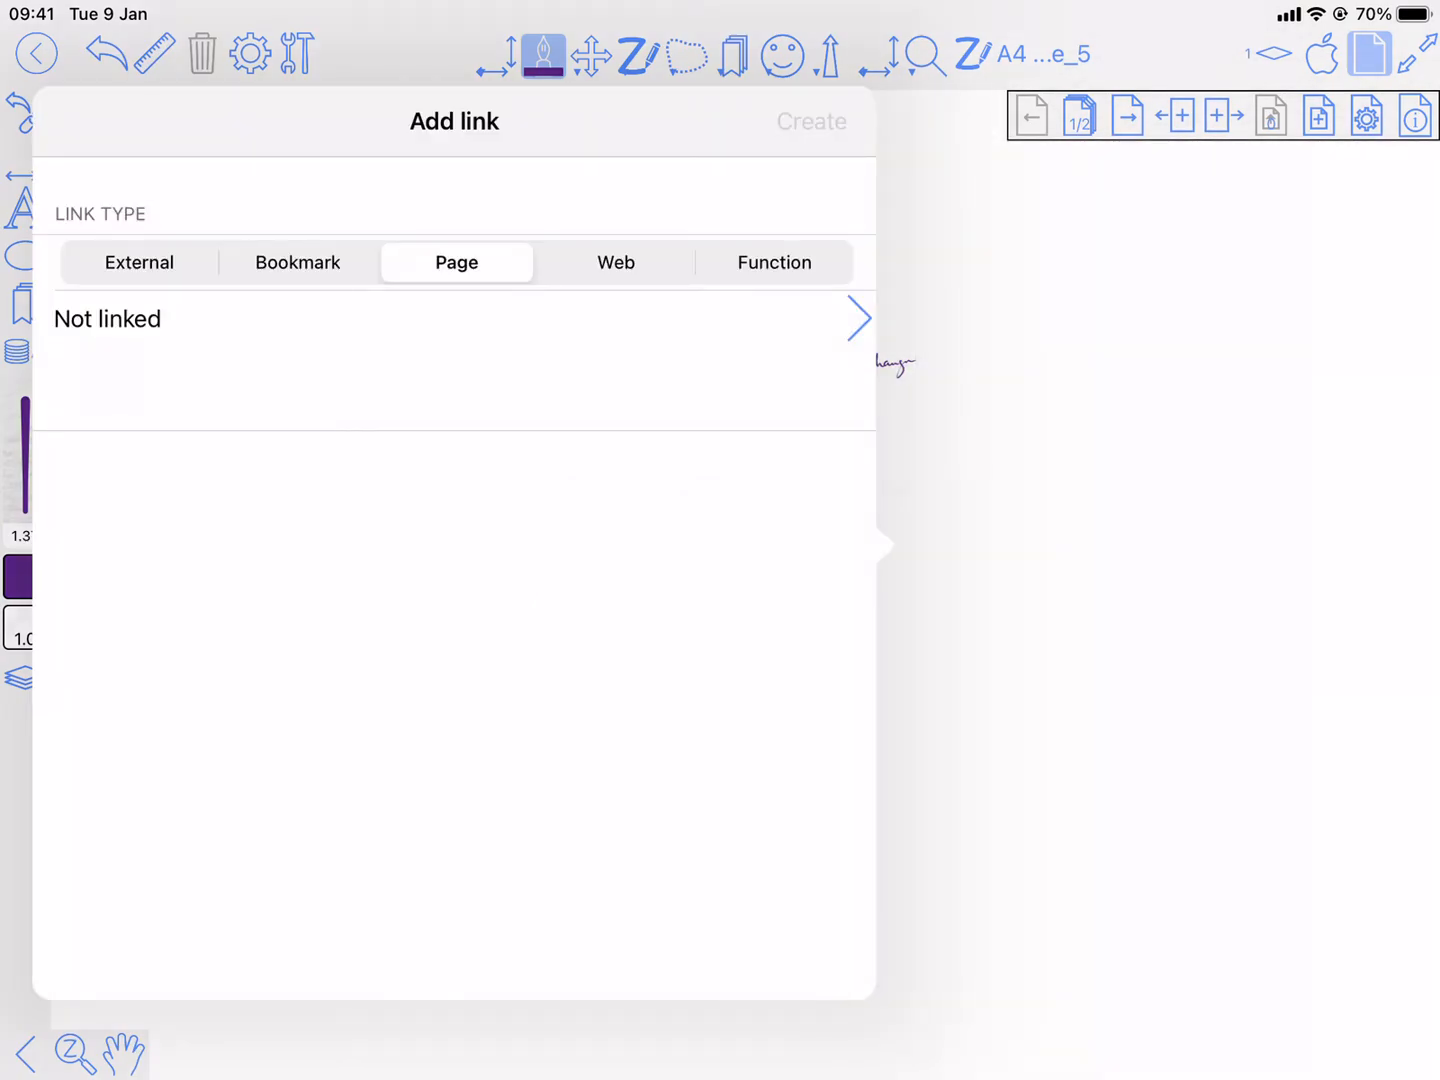
click(138, 262)
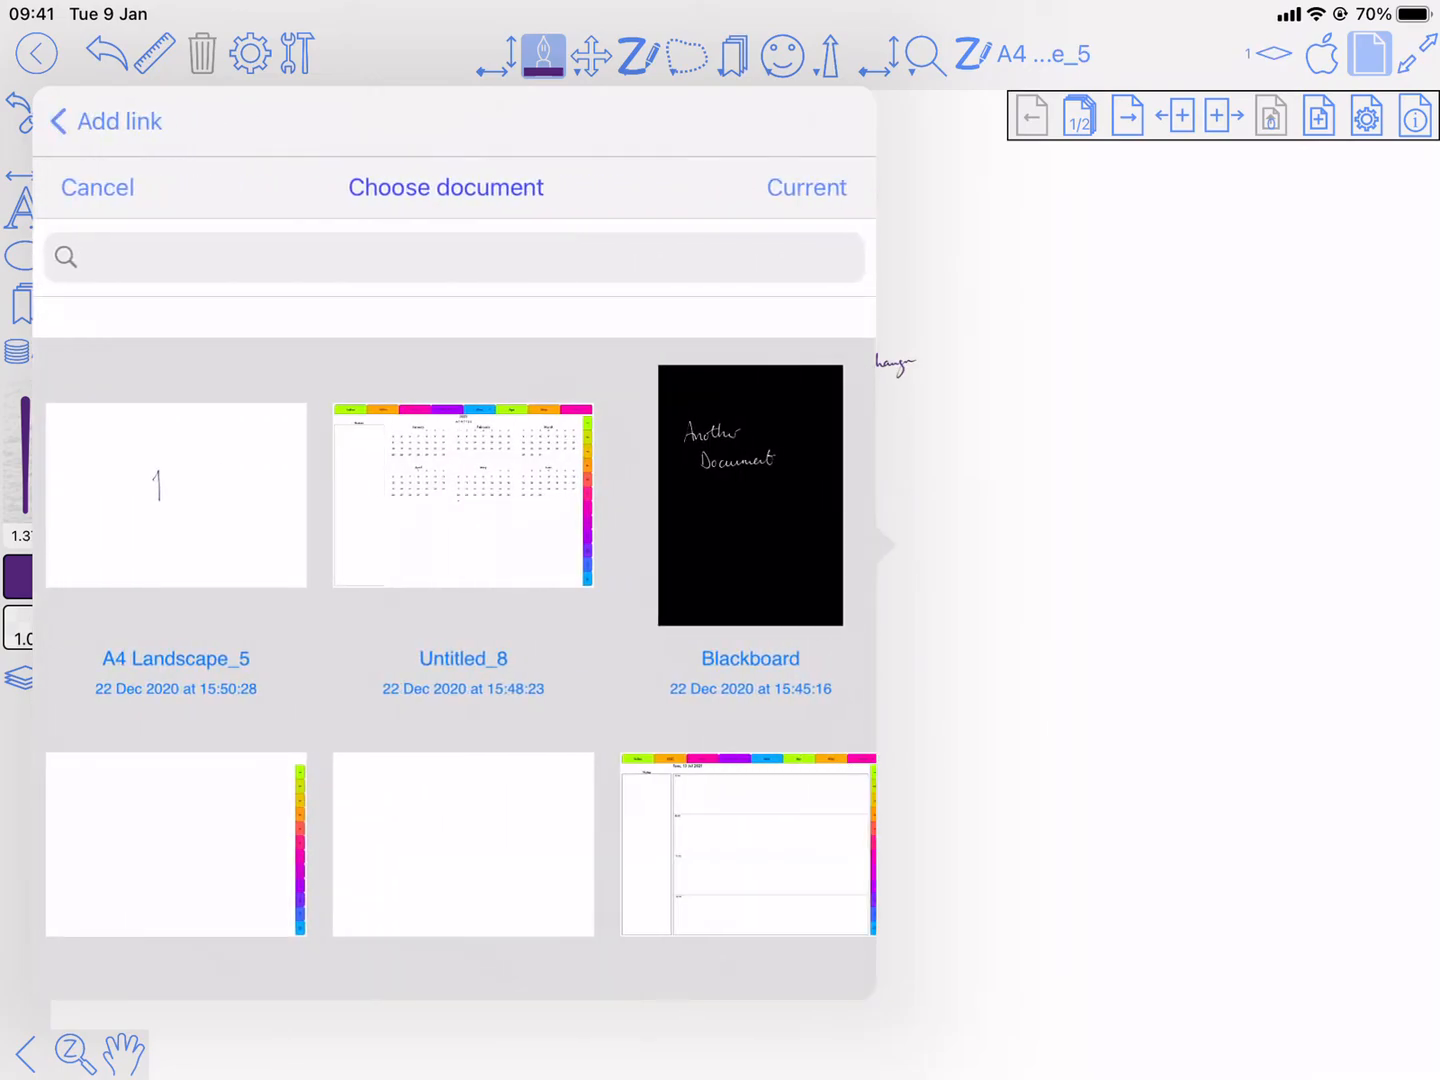
scroll(down, 3)
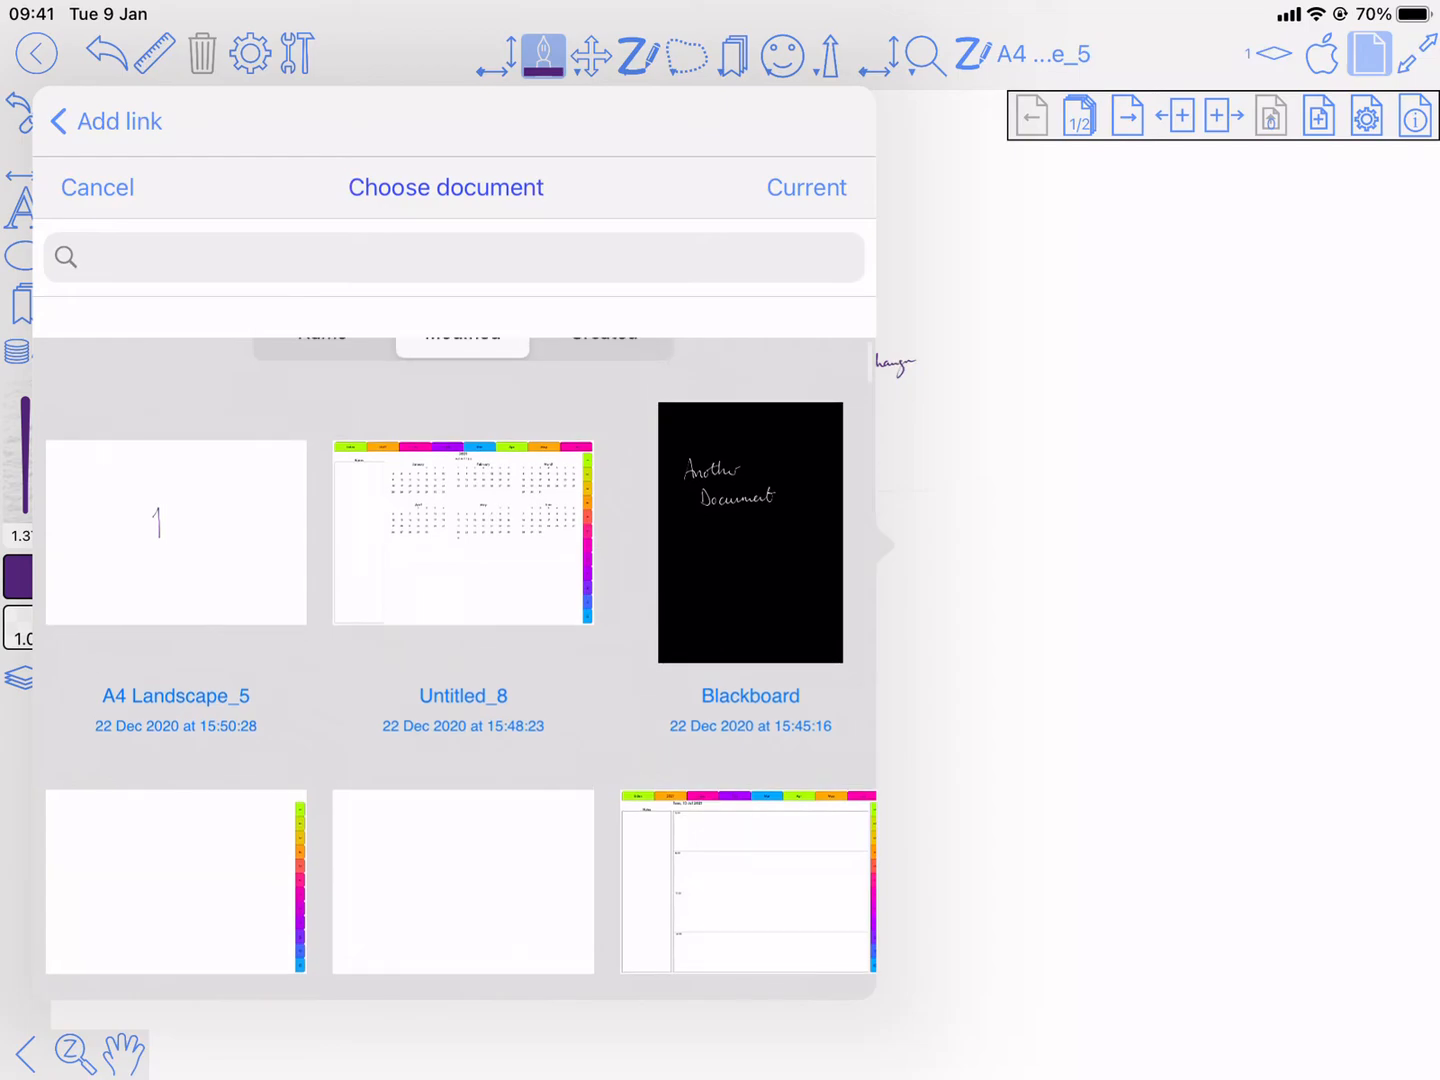
click(750, 531)
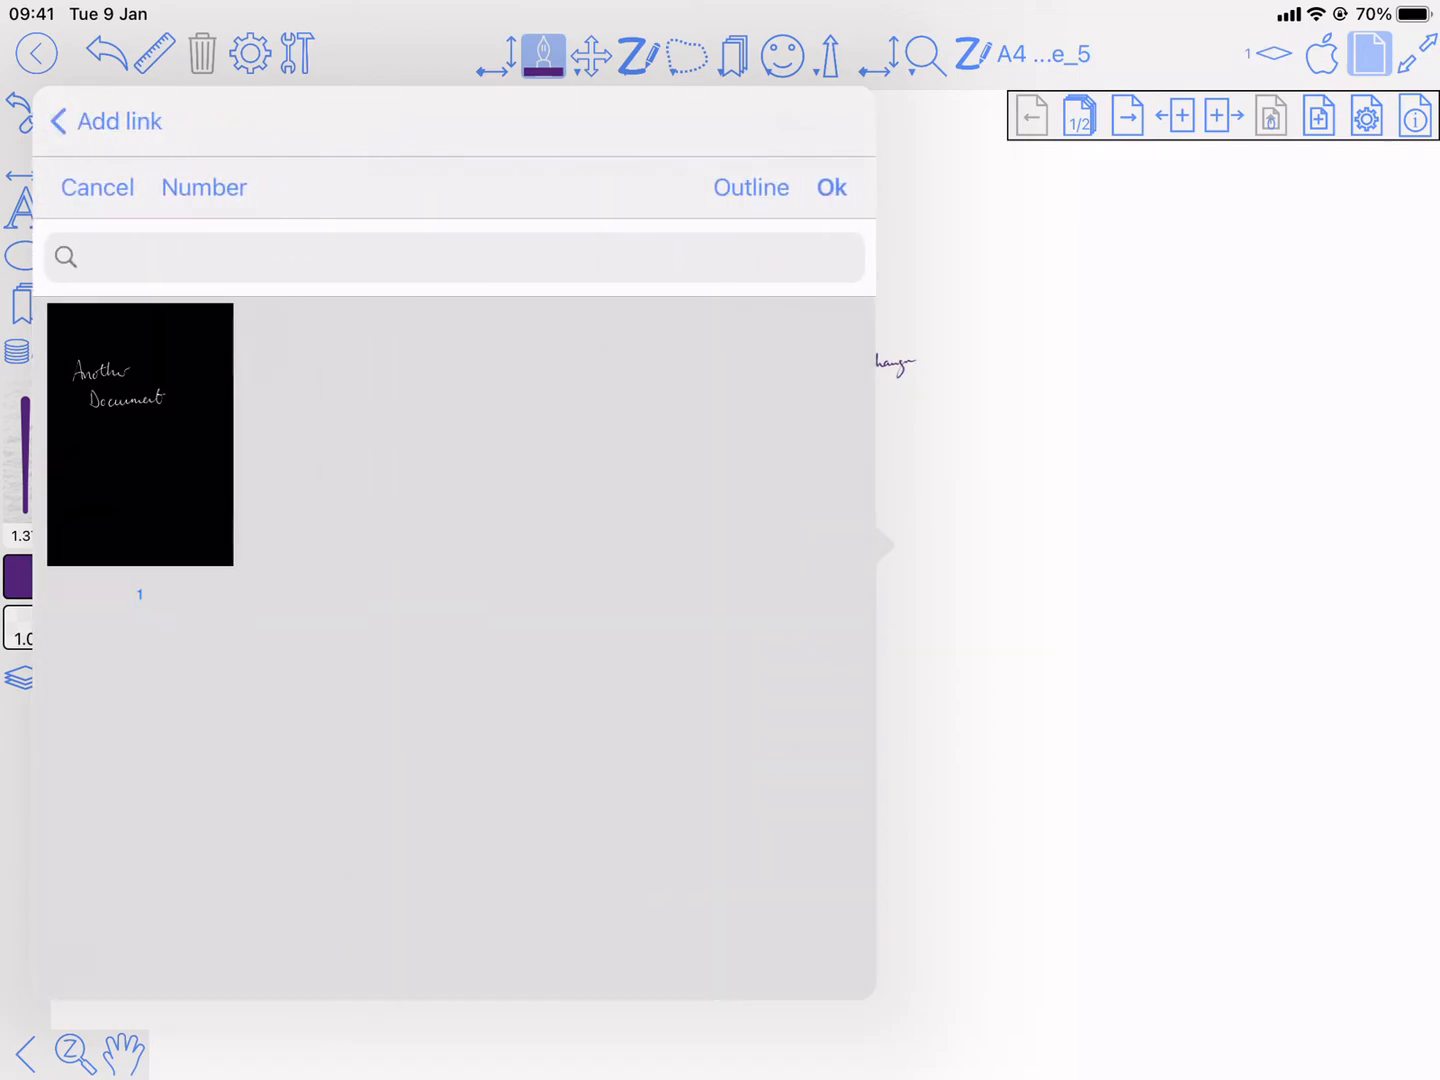
click(140, 434)
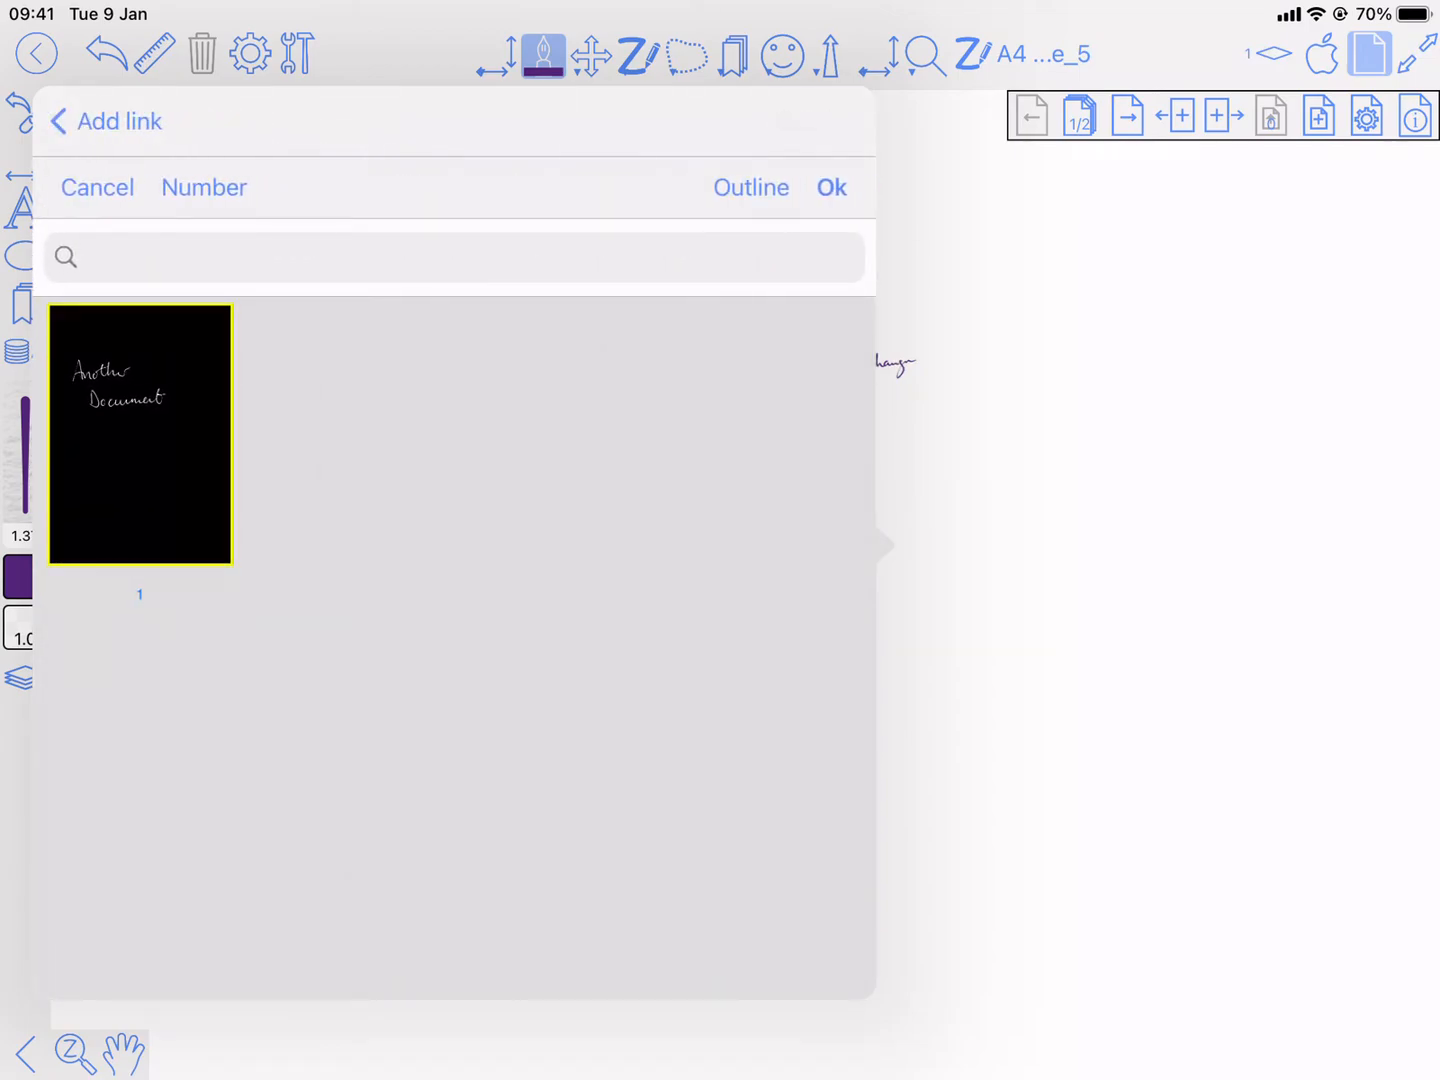
click(140, 434)
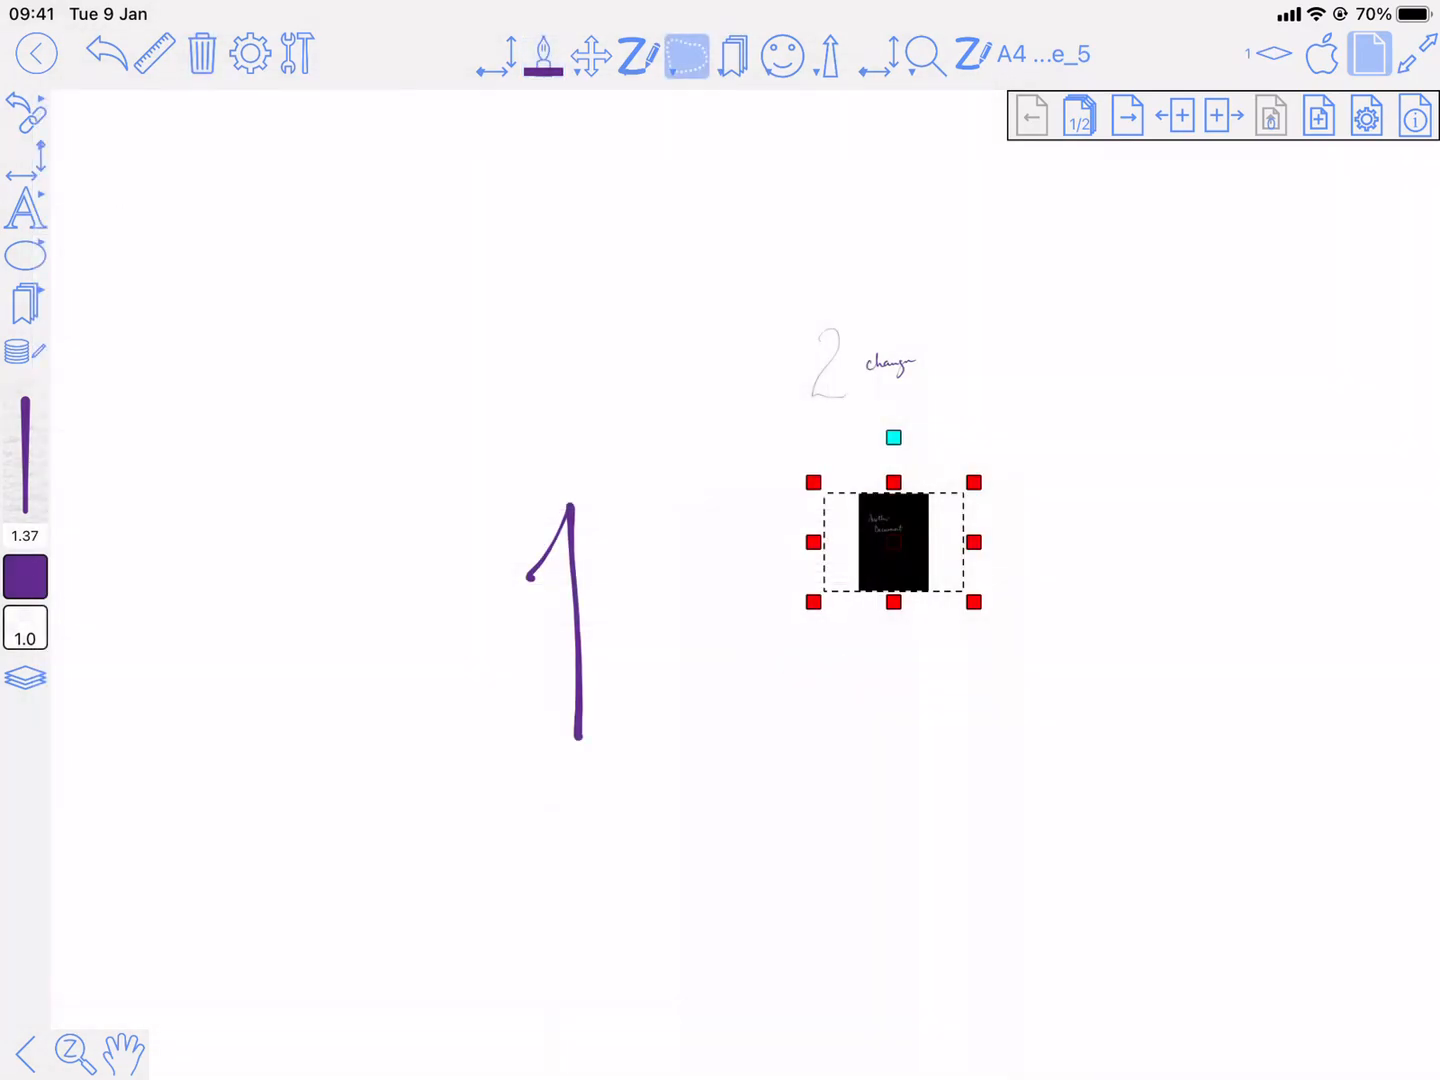
Return to the pen, follow the Blackboard link, and write 'change' under Another Document
click(589, 55)
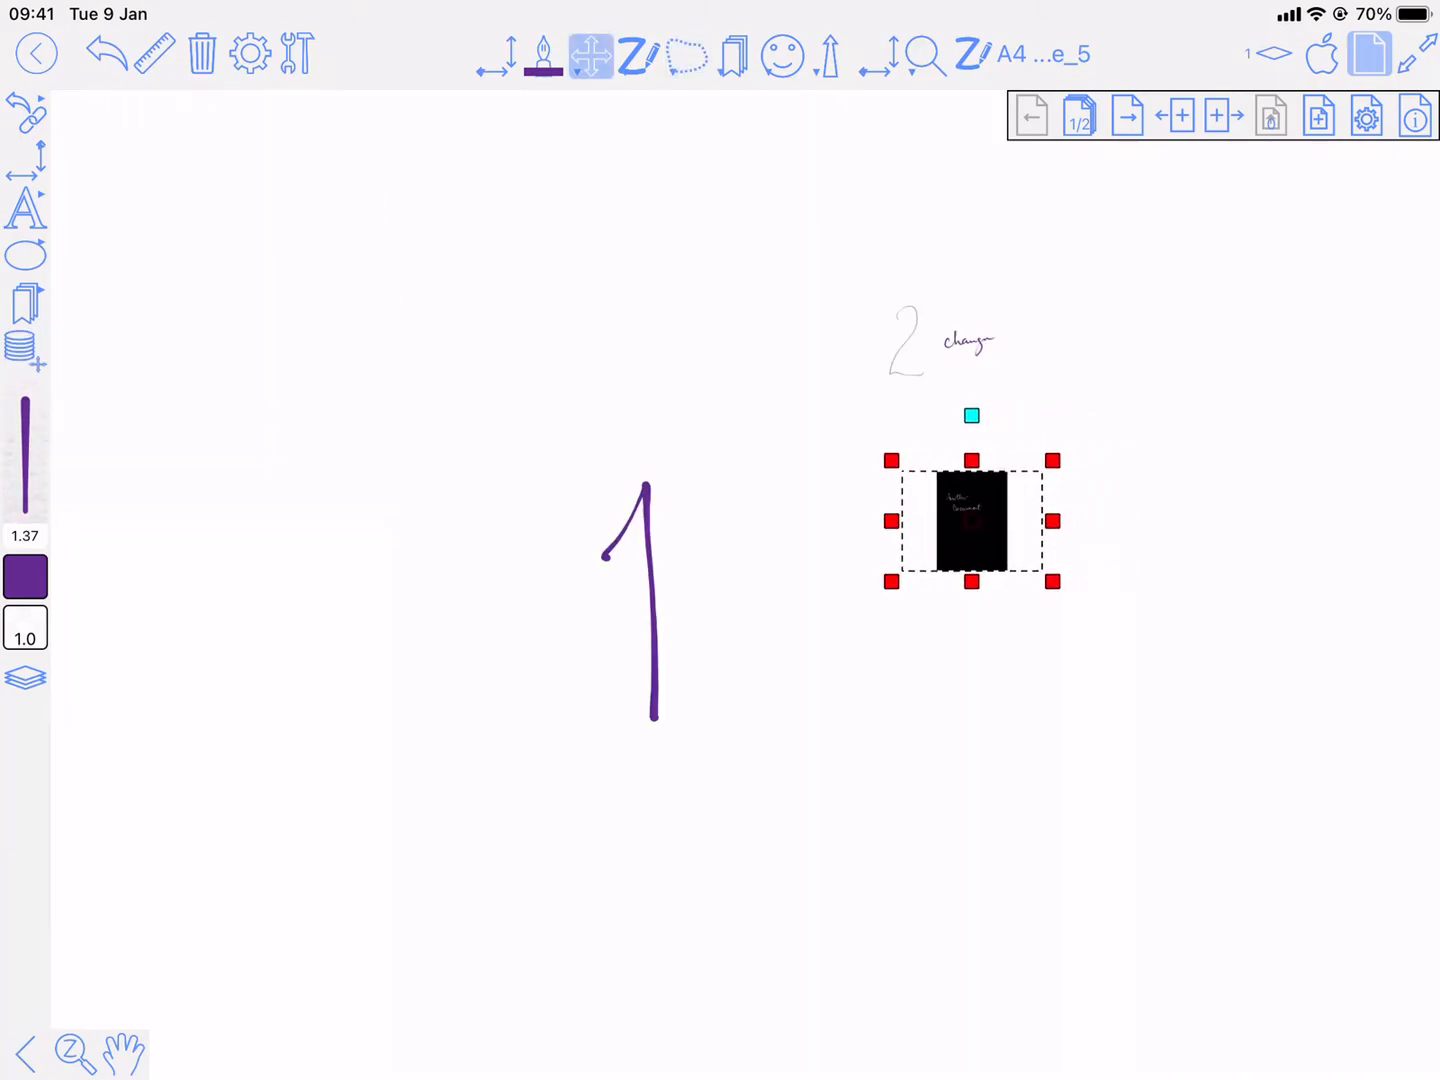
click(544, 55)
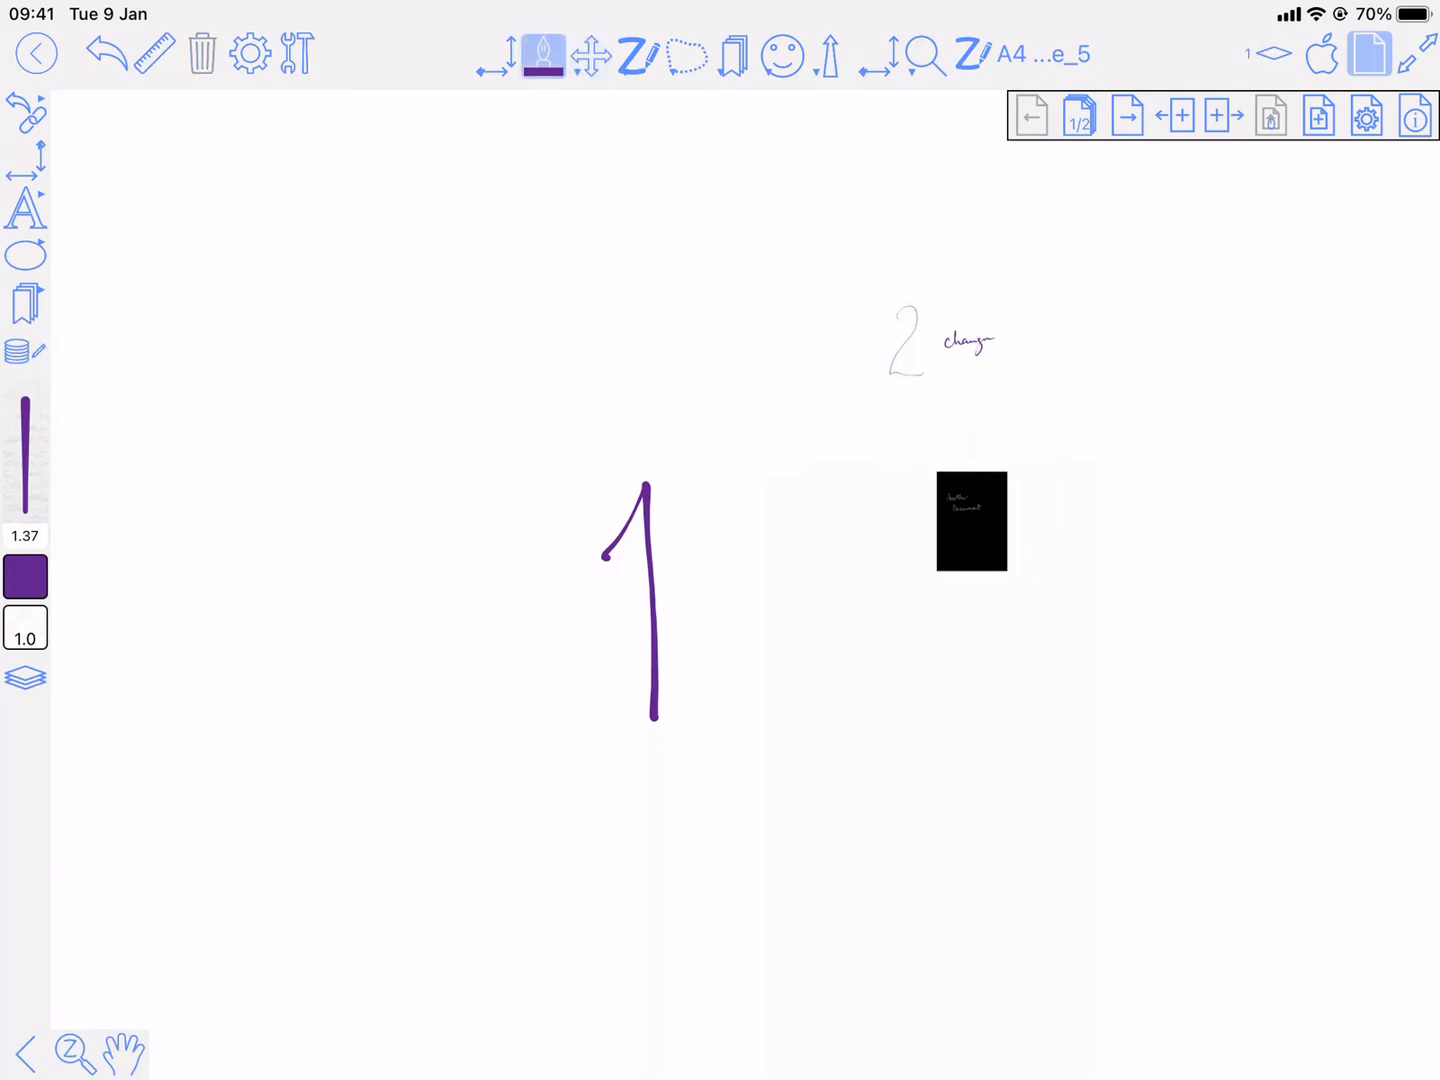
click(971, 520)
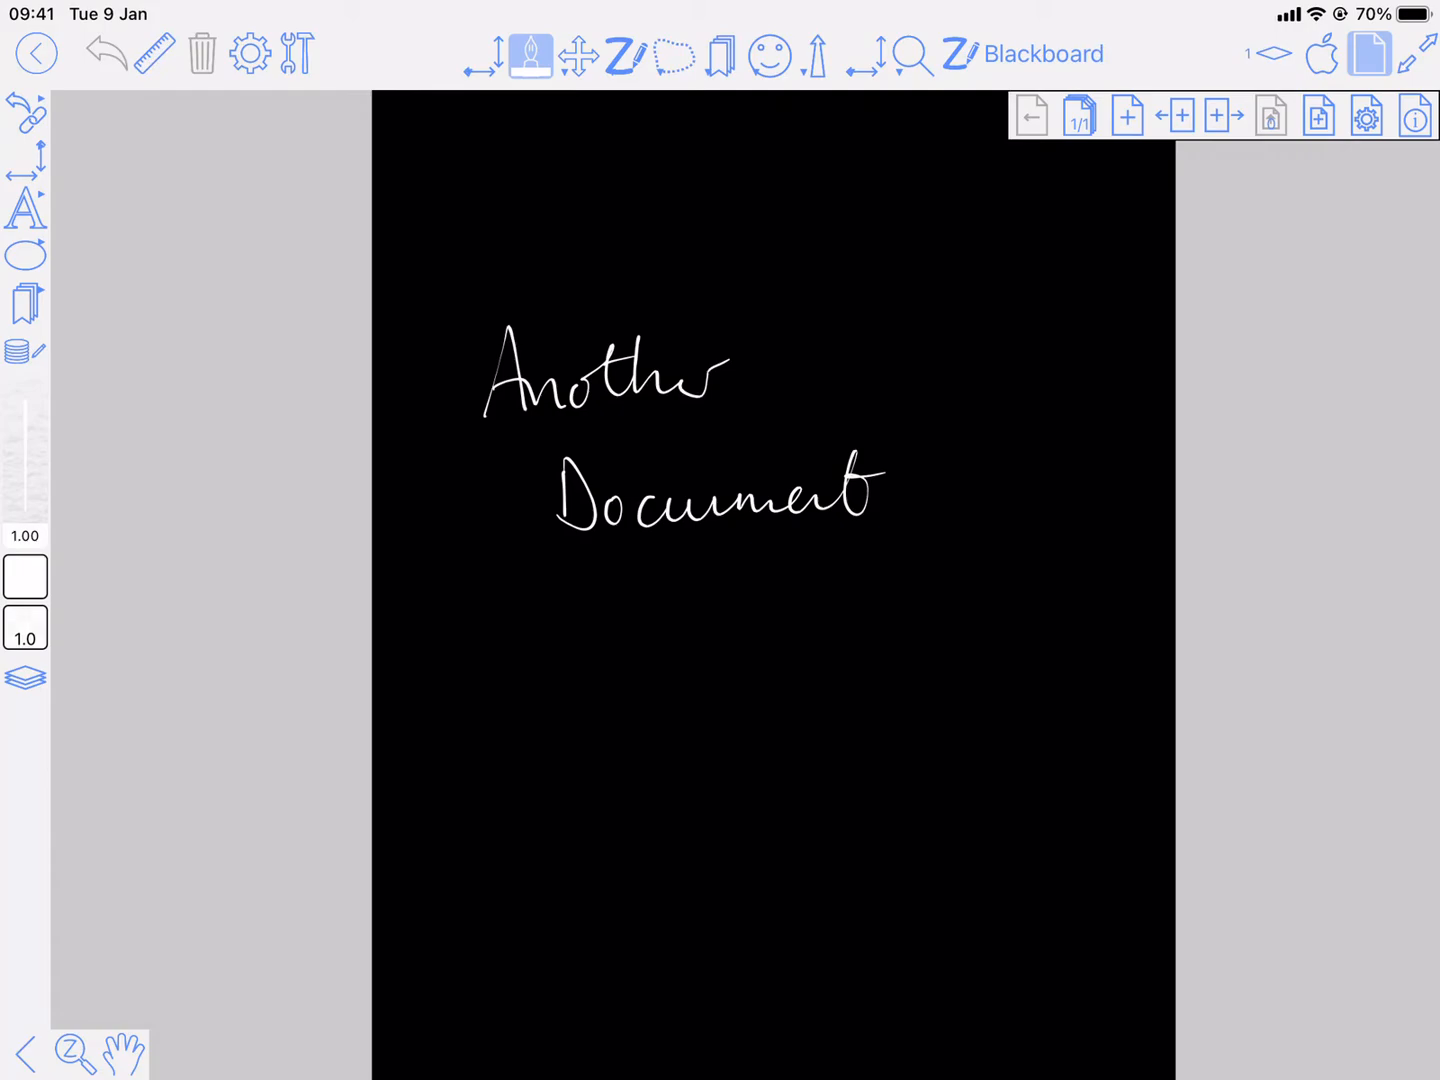
drag(630, 680, 810, 700)
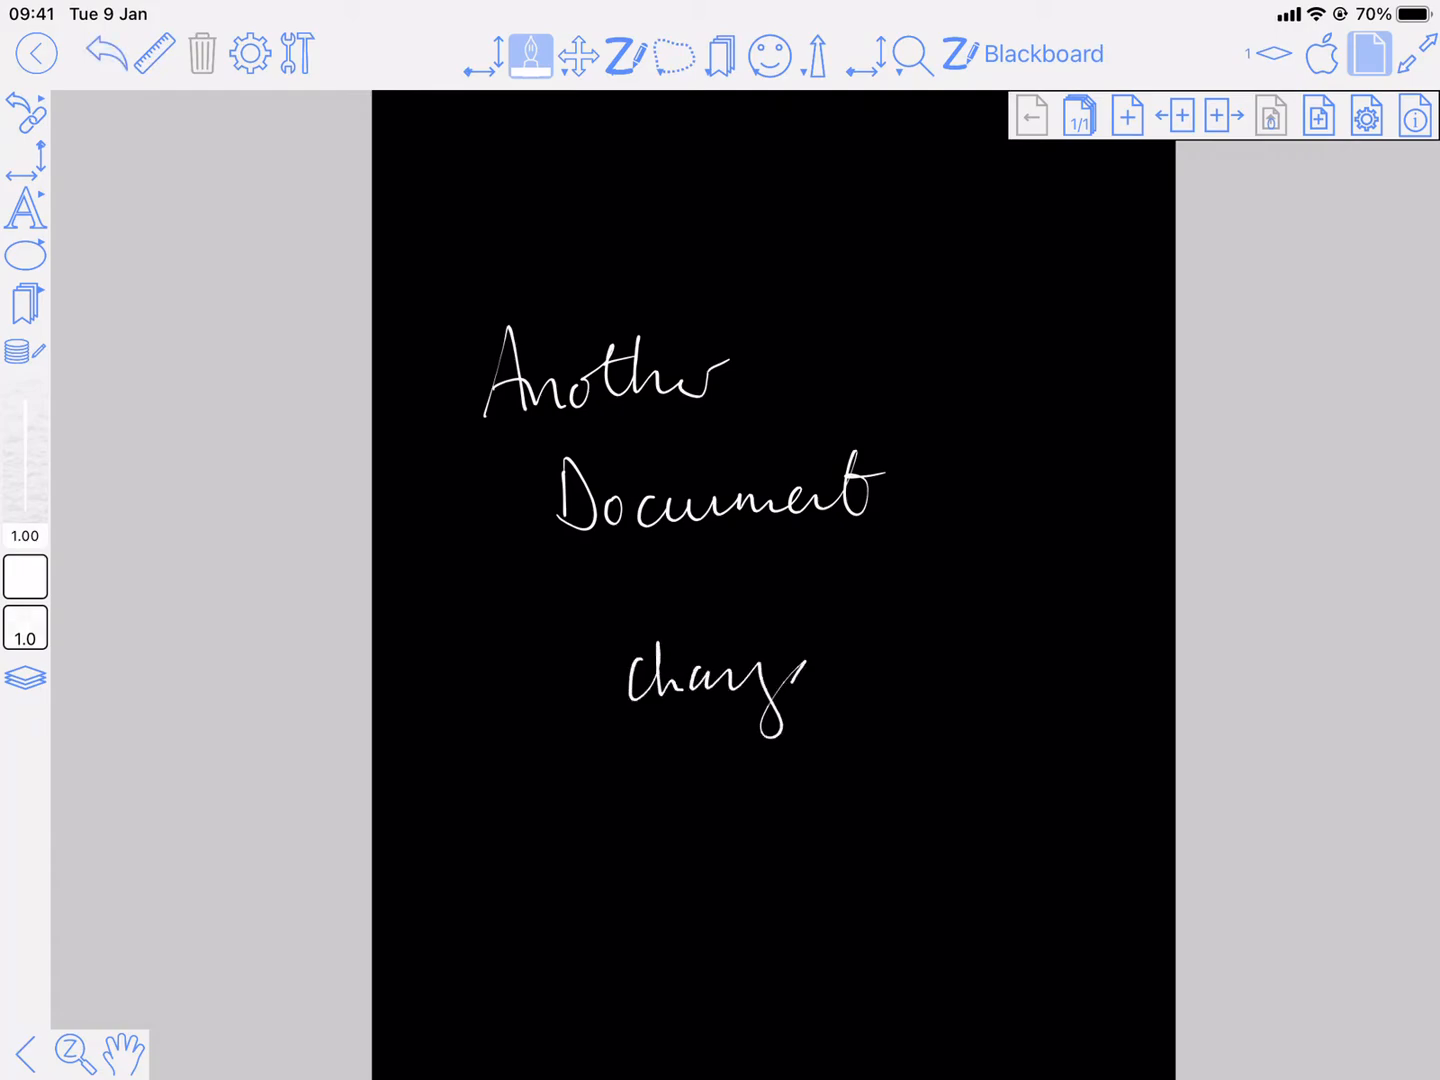
drag(790, 670, 840, 700)
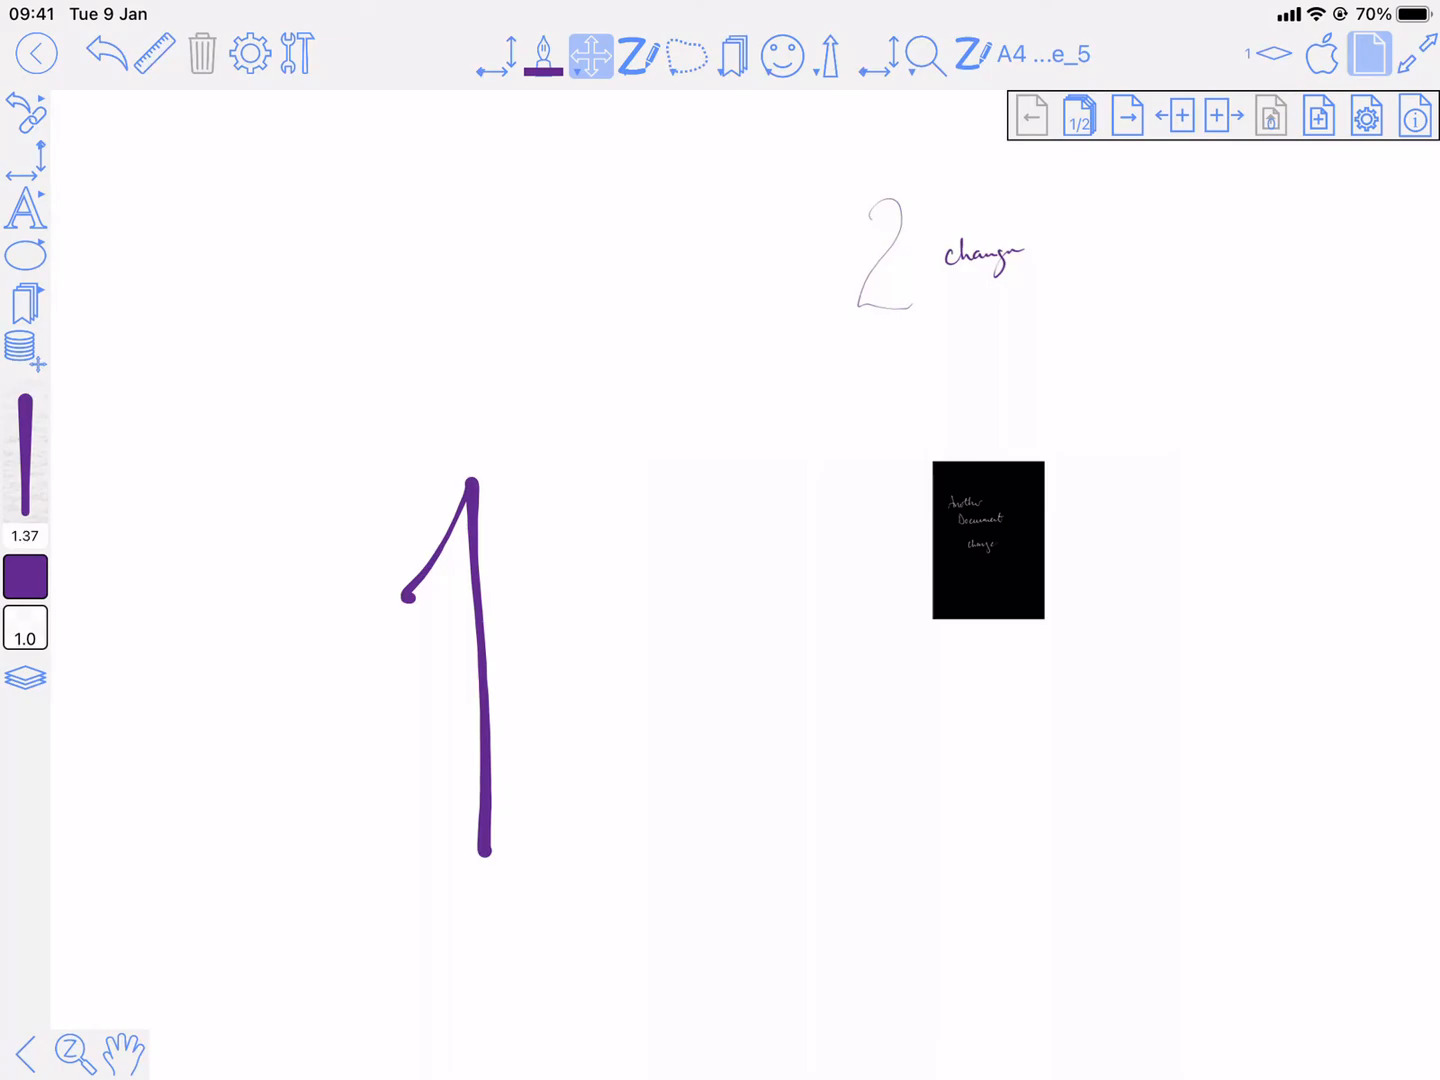
Open Page network from the Tools popup and map the whole connected network
click(299, 54)
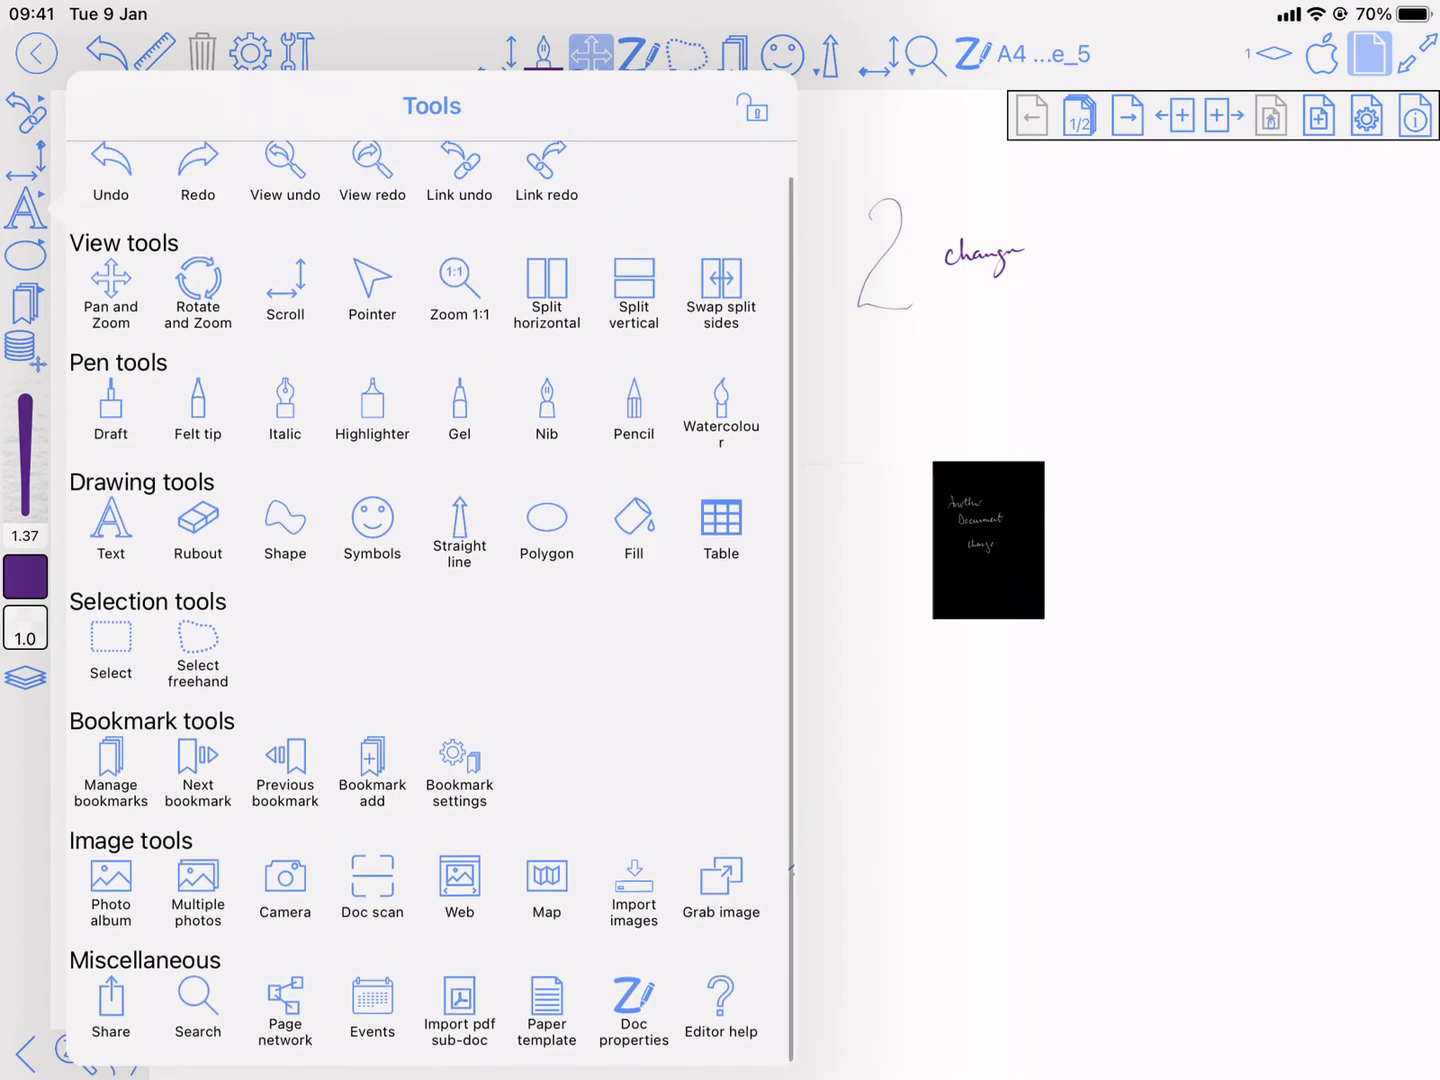
click(197, 1008)
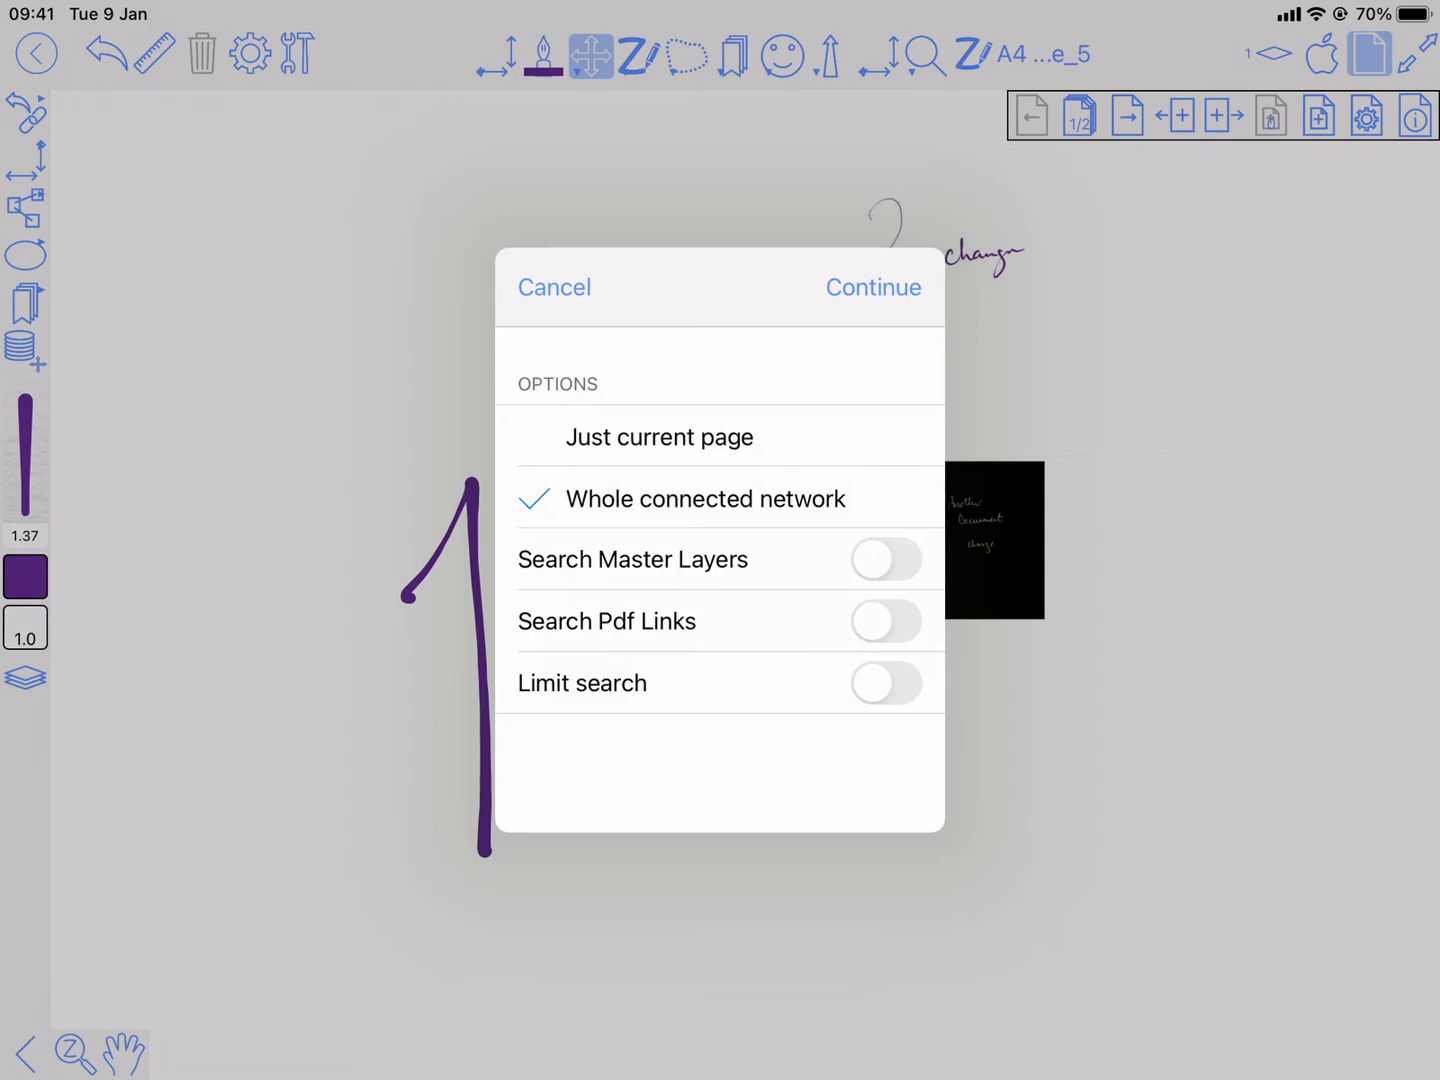
click(872, 287)
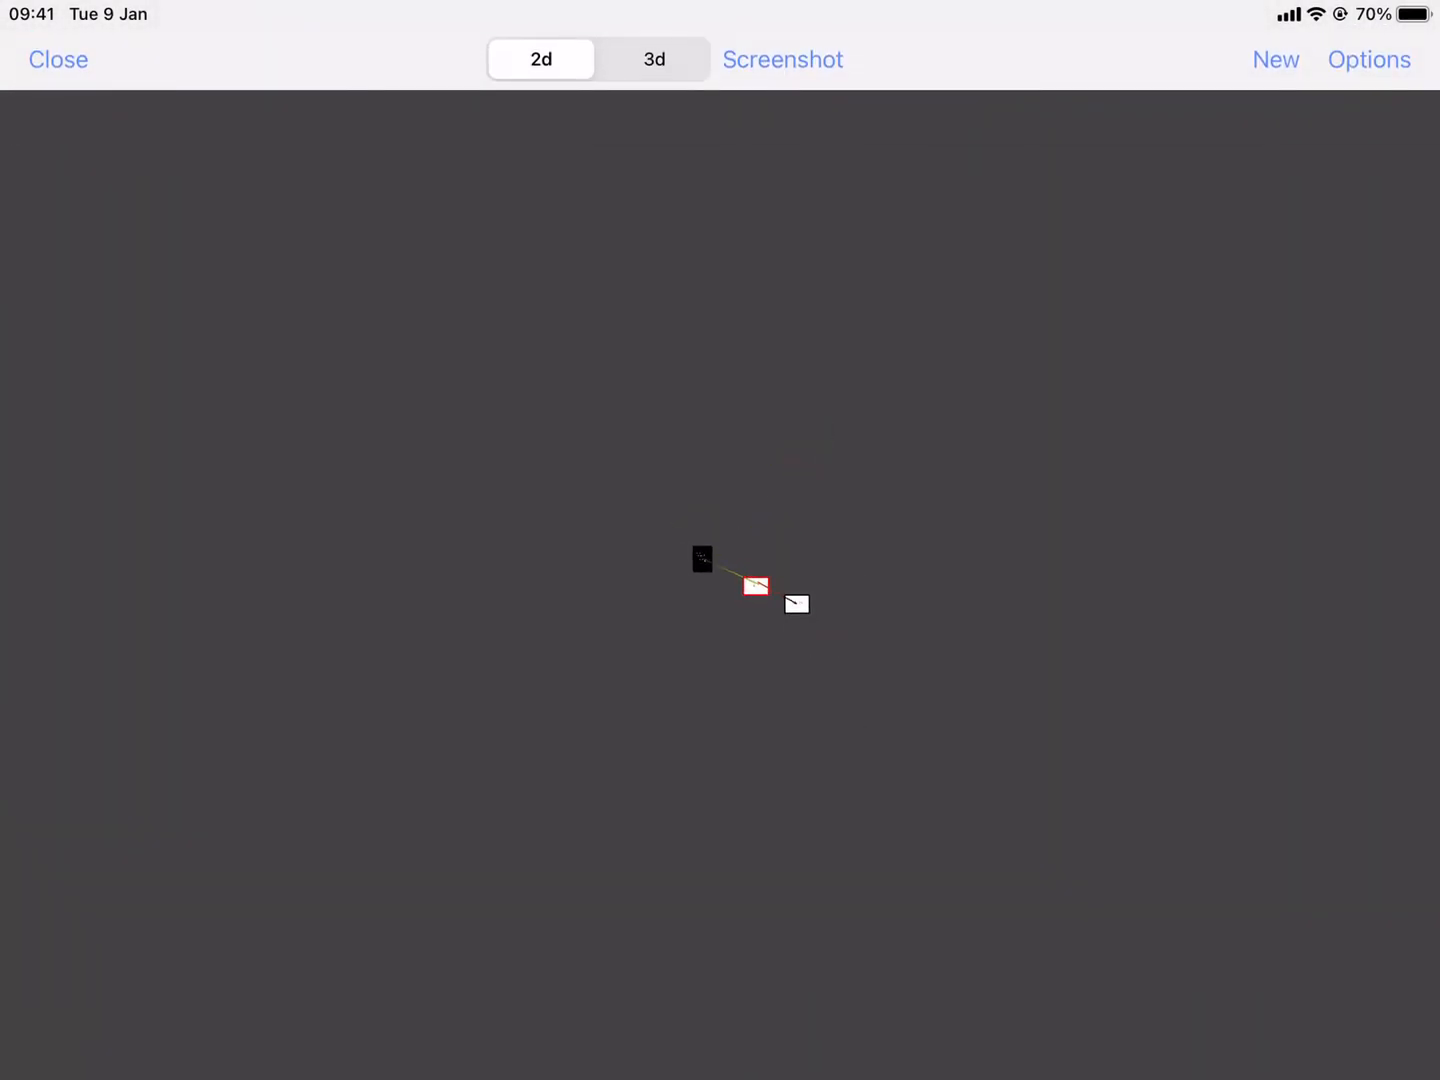